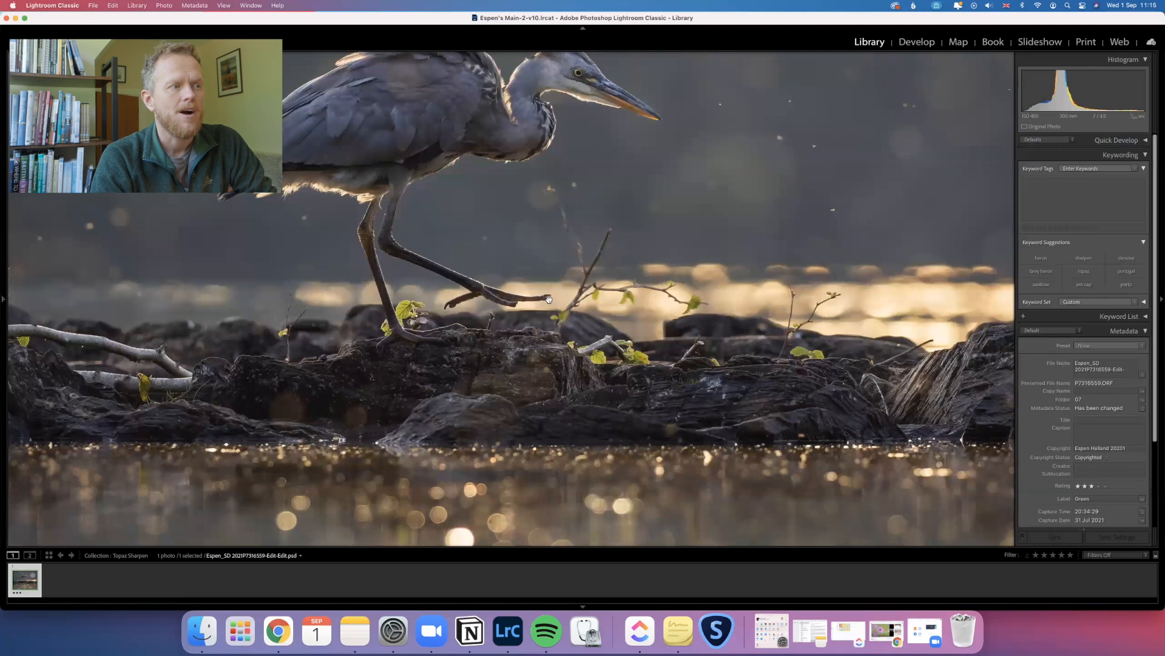
mouse_move(544, 300)
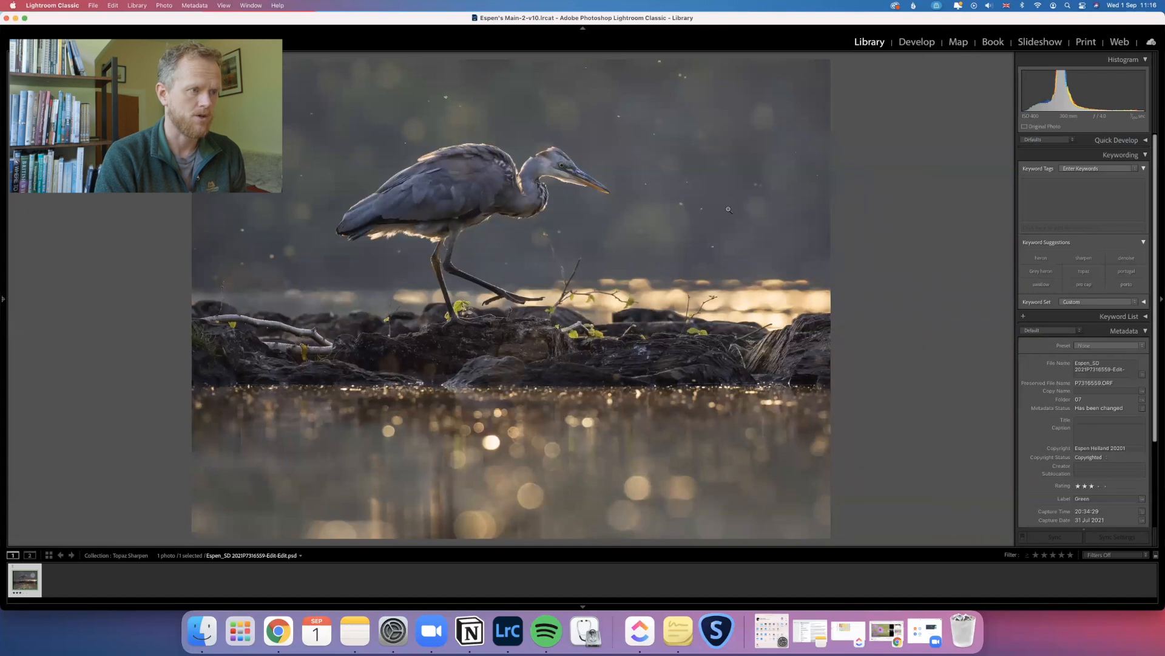
- Open the context menu for the heron photo in Lightroom's Library
right_click(430, 361)
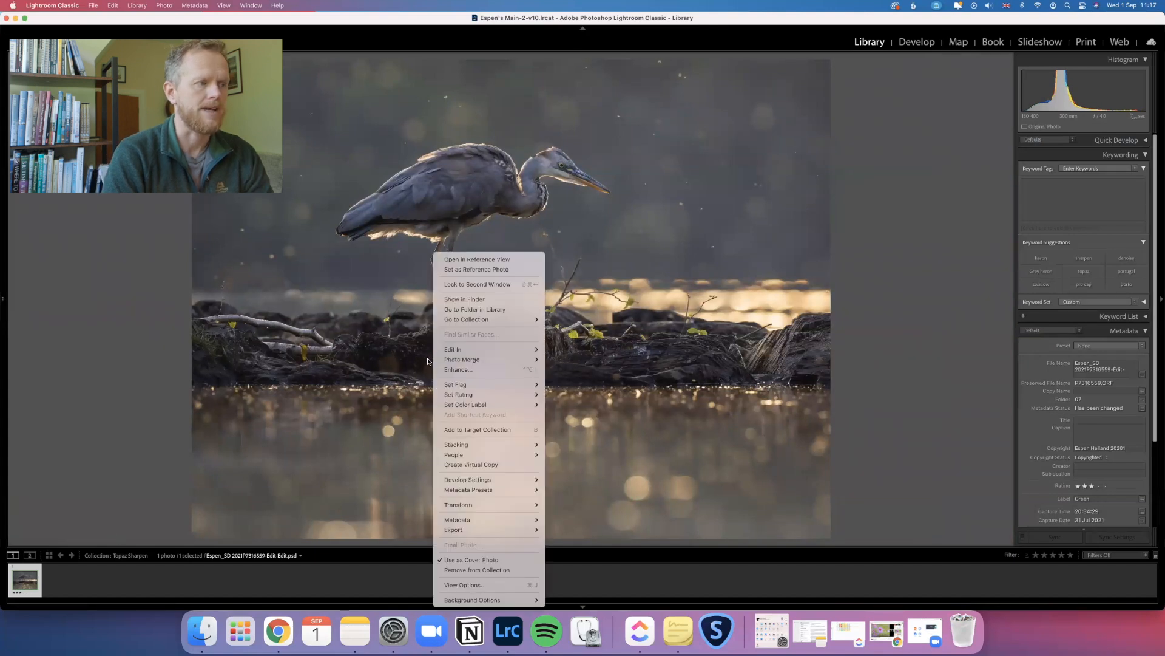
mouse_move(454, 350)
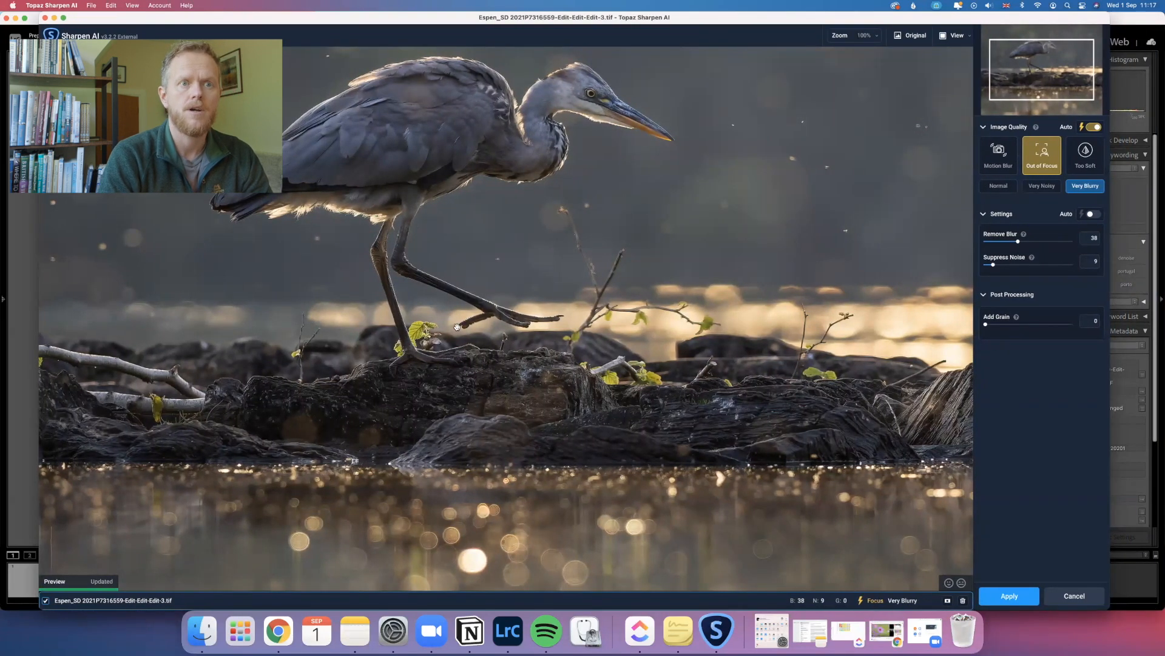
mouse_move(865, 539)
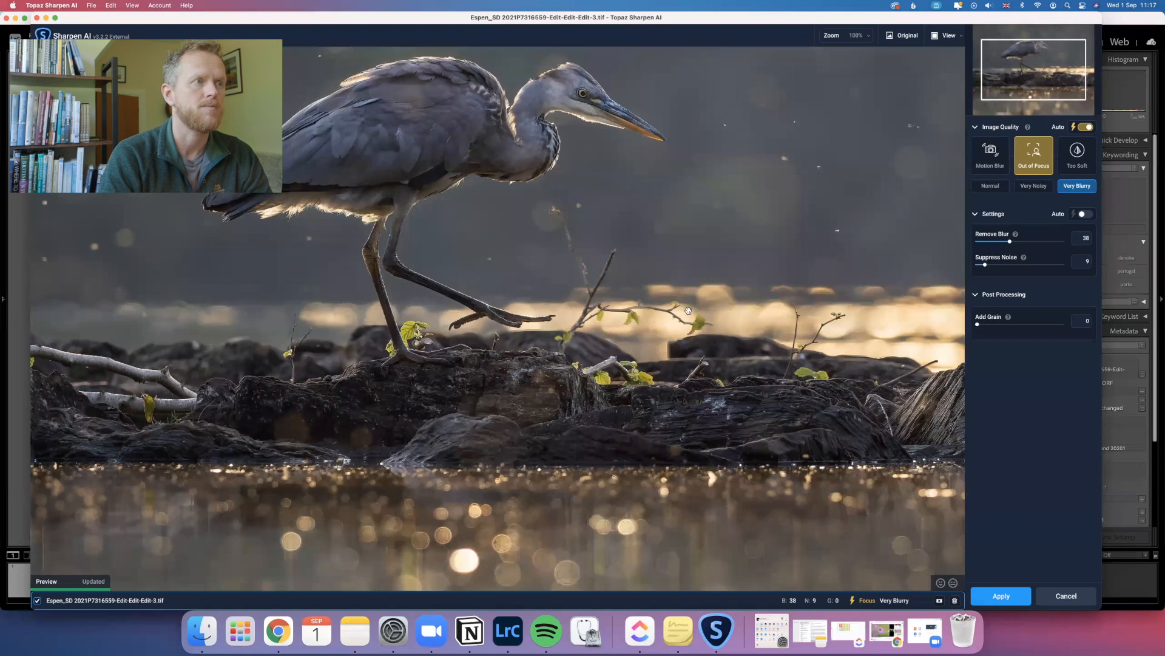
- Switch to Split View and shift the divider to compare original and sharpened heron
click(945, 35)
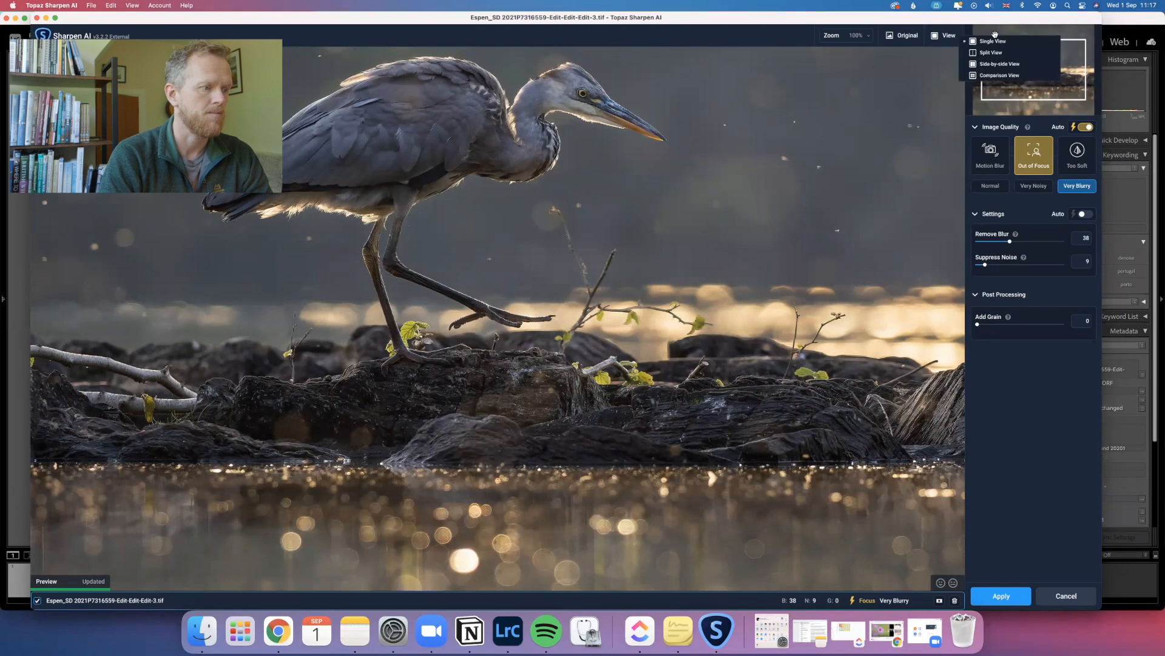
click(991, 52)
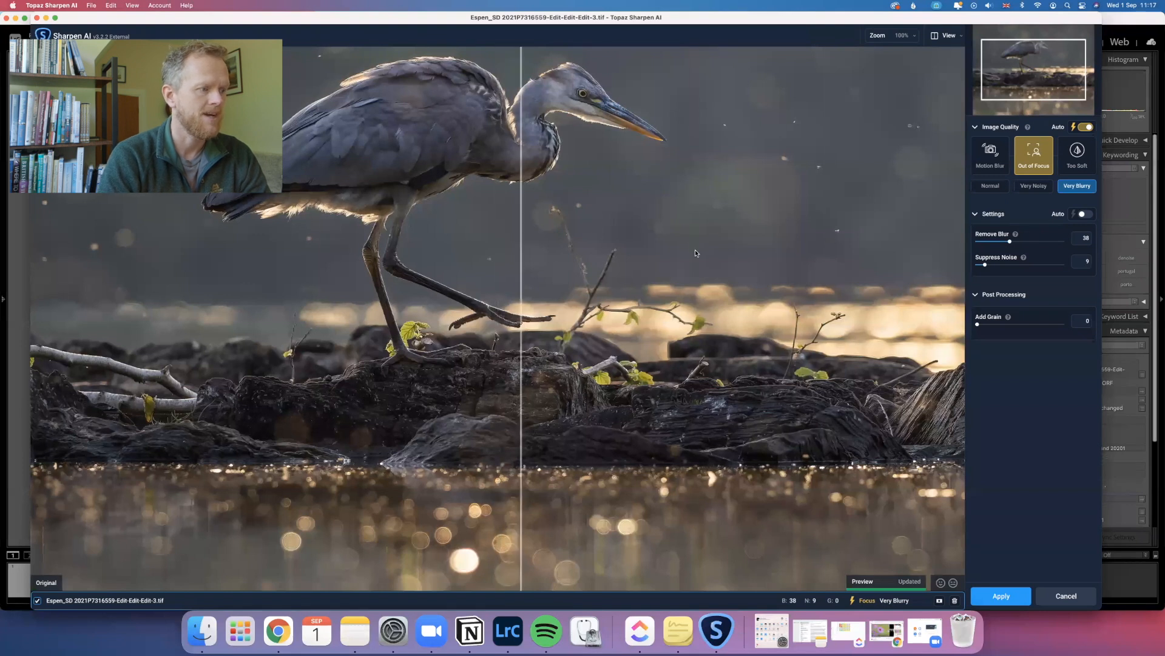
drag(521, 252, 303, 253)
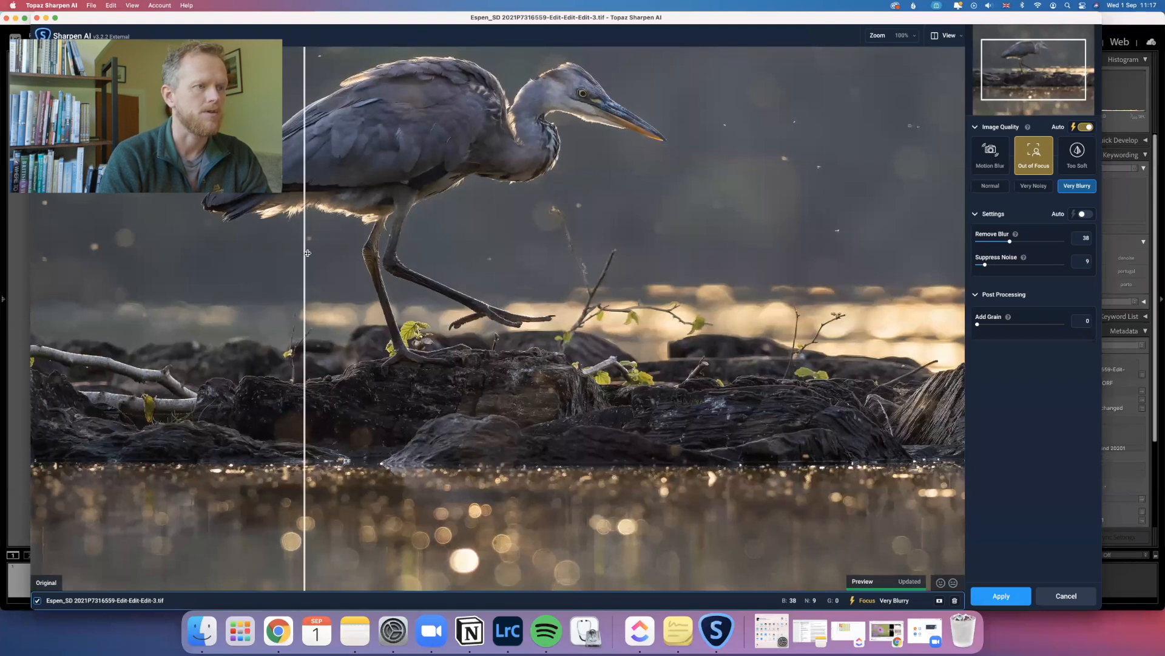
drag(304, 252, 480, 480)
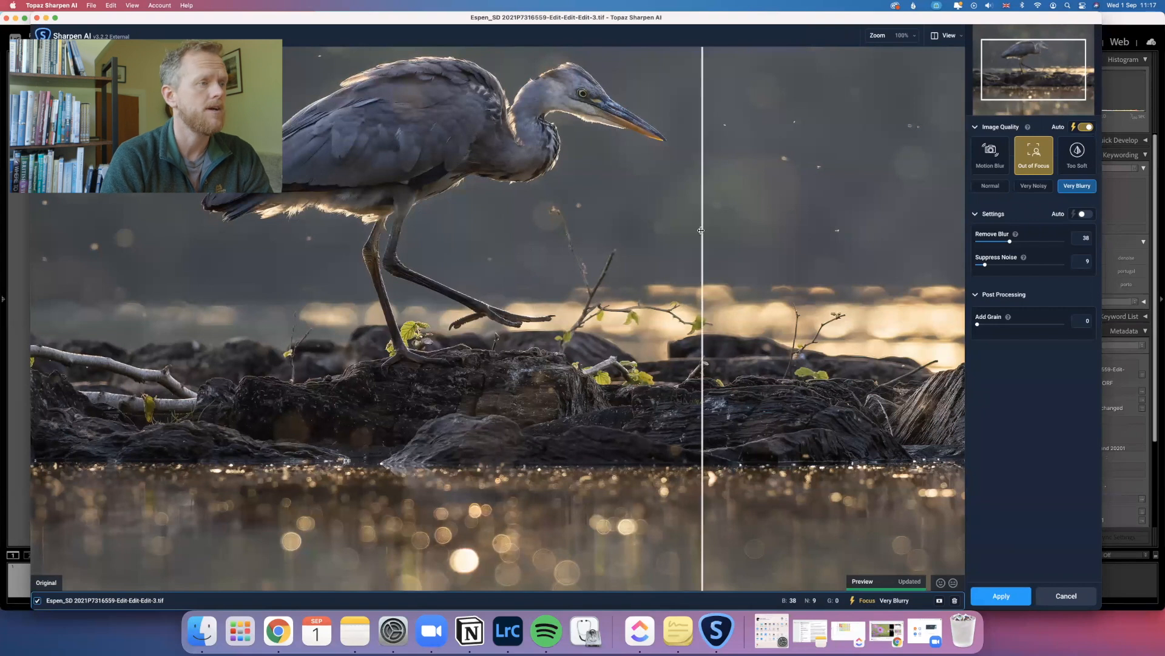
drag(699, 230, 752, 236)
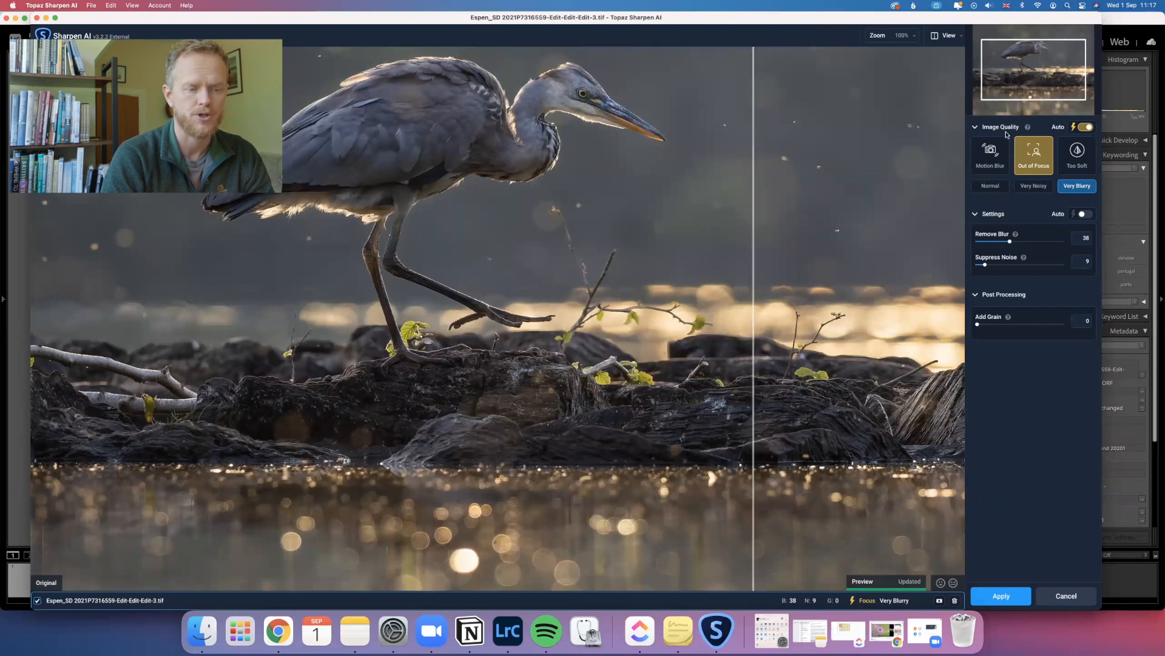
mouse_move(939, 600)
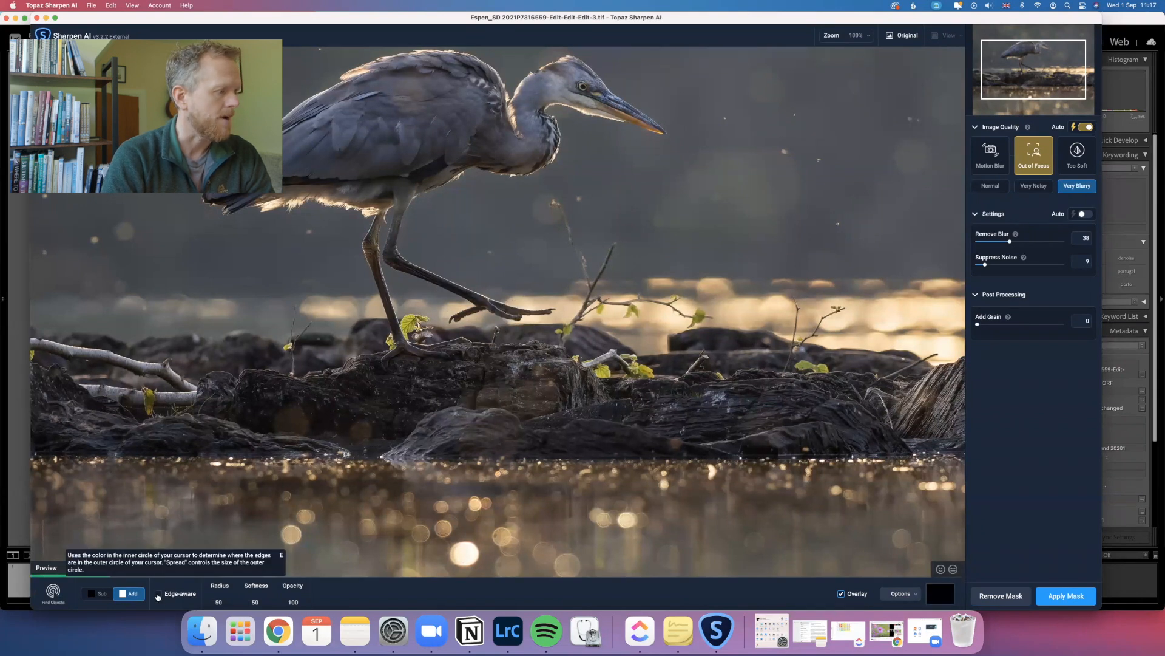
- Zoom to 200% and paint the mask over the raised leg, foot and claws
click(158, 593)
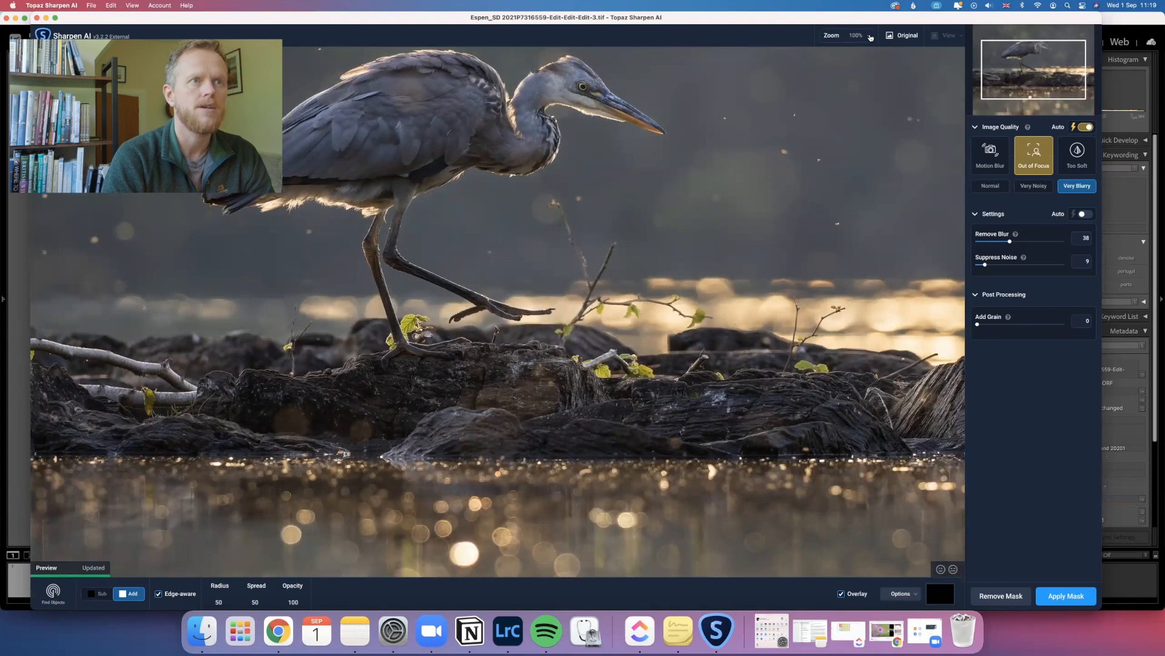
click(868, 35)
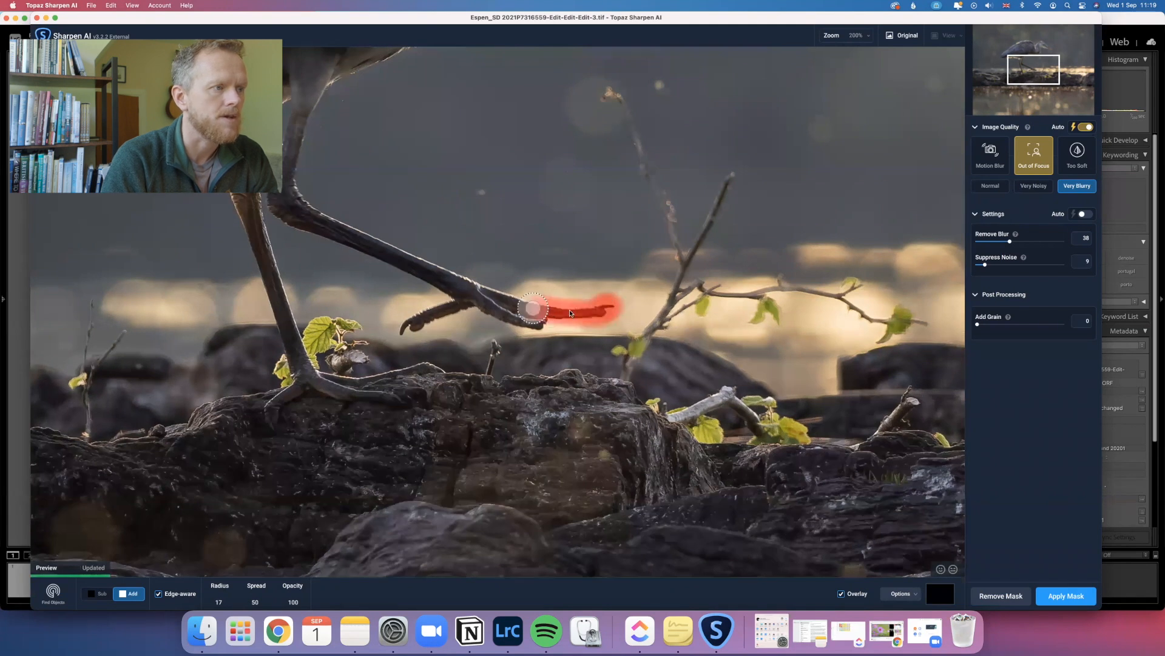
drag(543, 312, 532, 325)
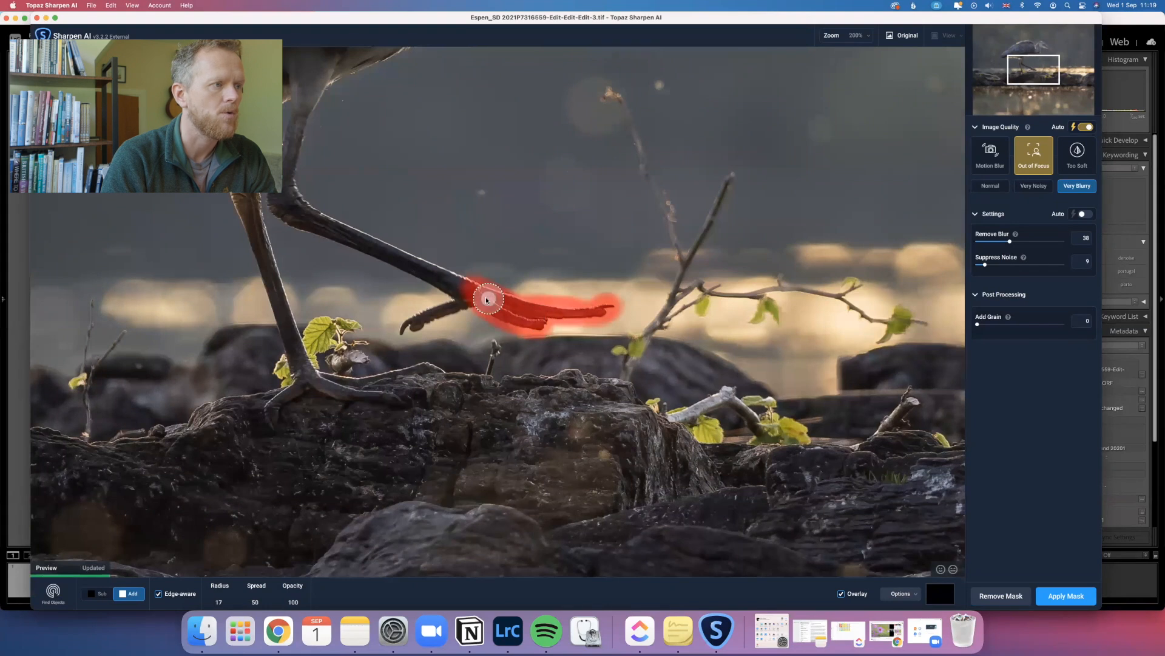
drag(487, 299, 593, 312)
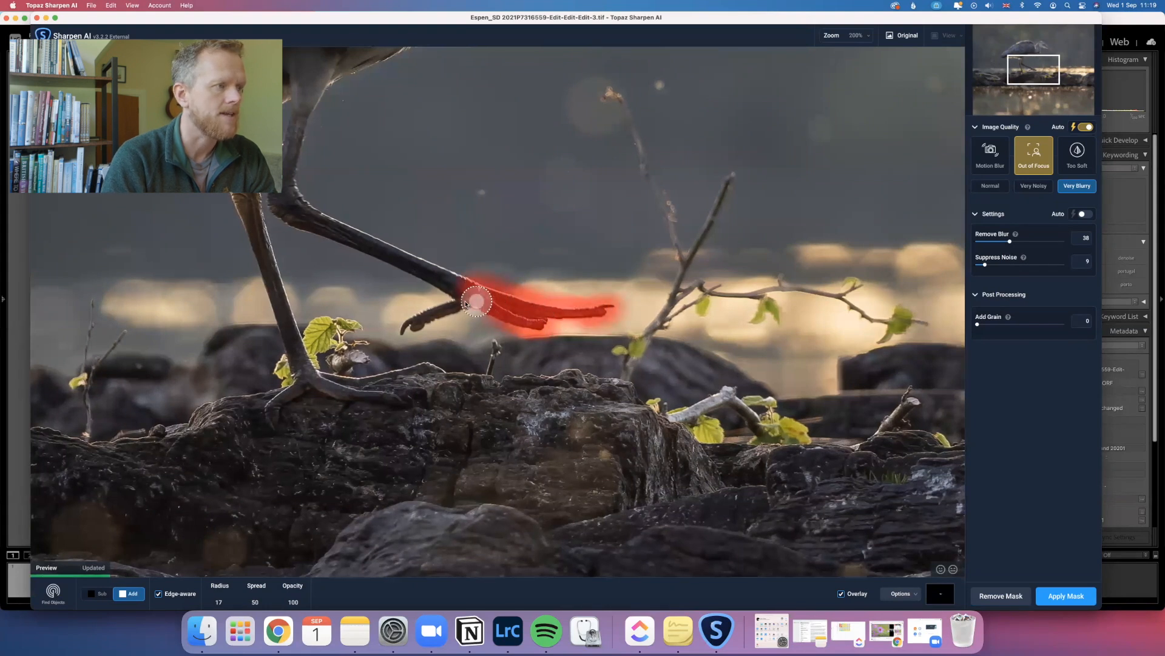
drag(476, 301, 405, 327)
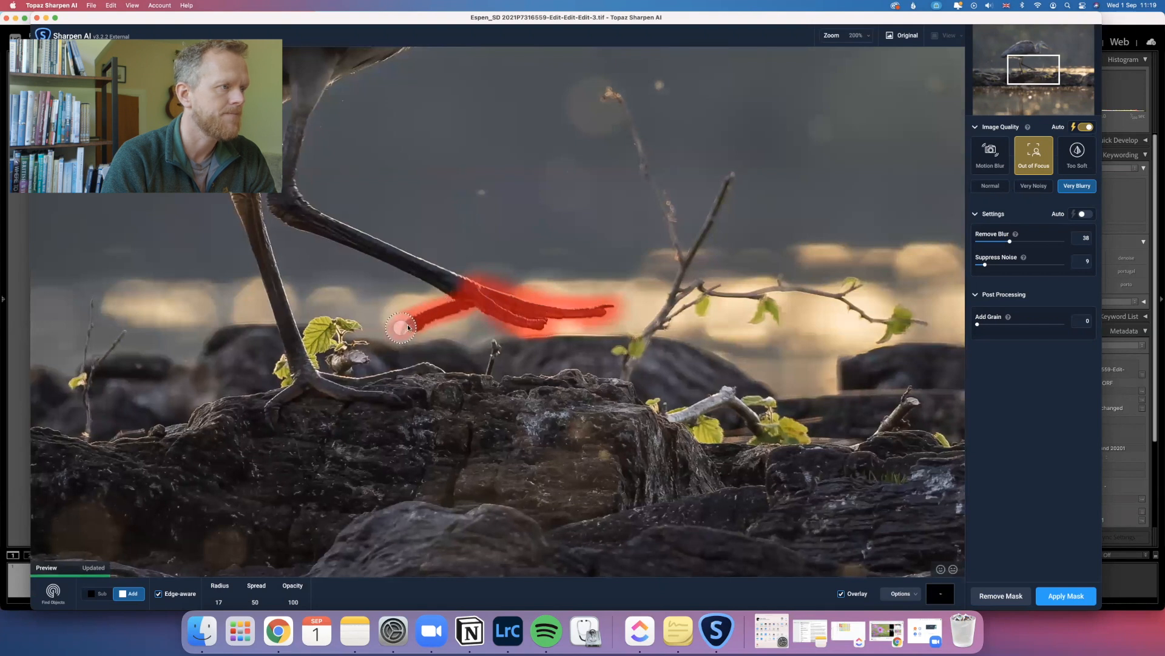
drag(407, 327, 468, 305)
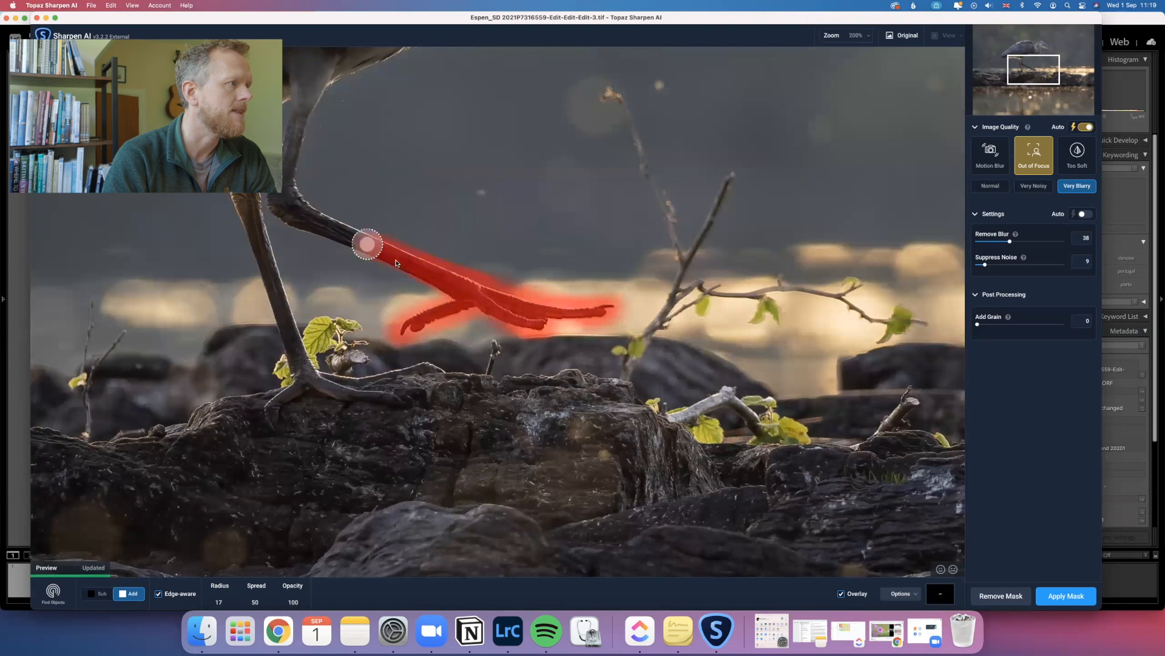
drag(366, 244, 281, 193)
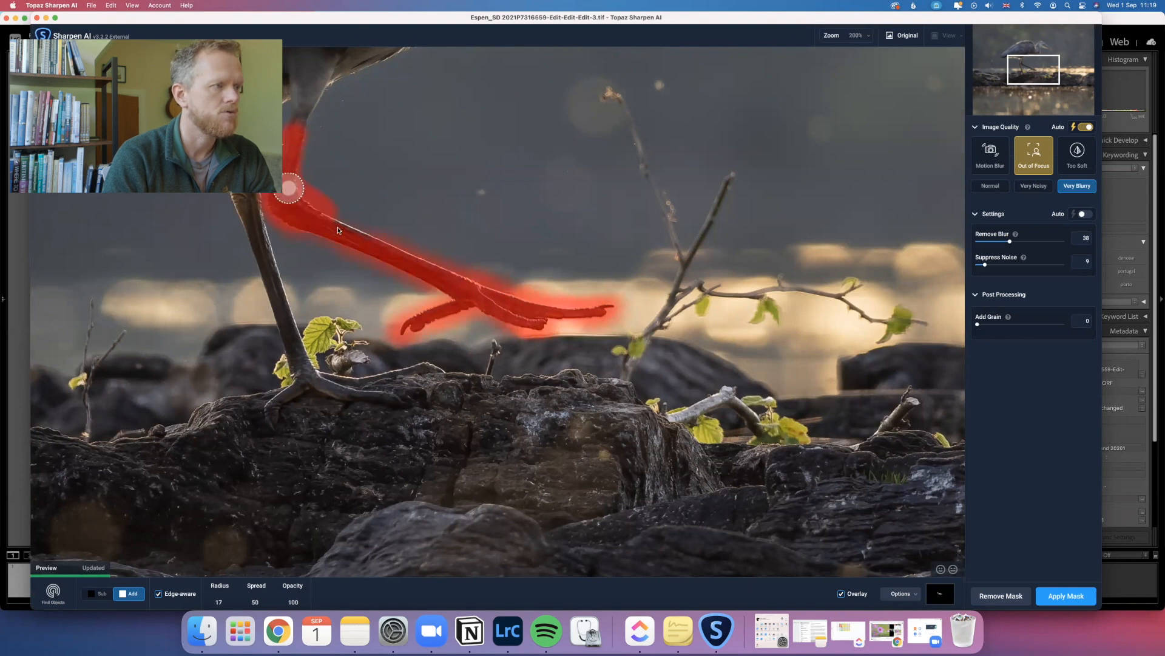
drag(290, 188, 583, 309)
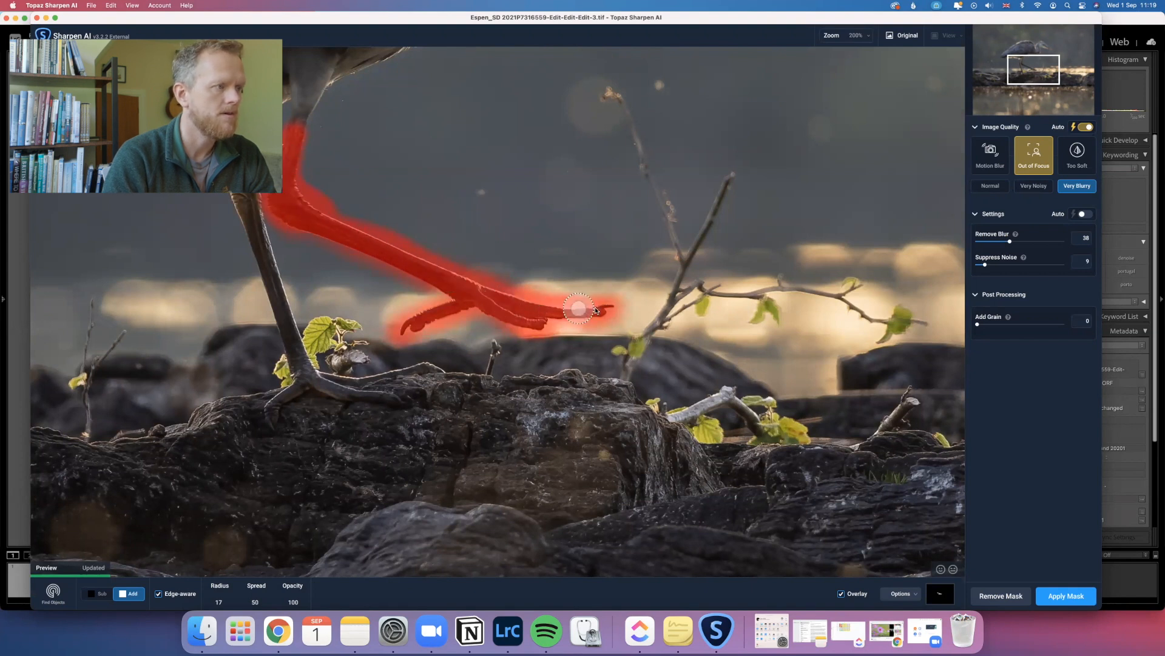
drag(584, 308, 420, 323)
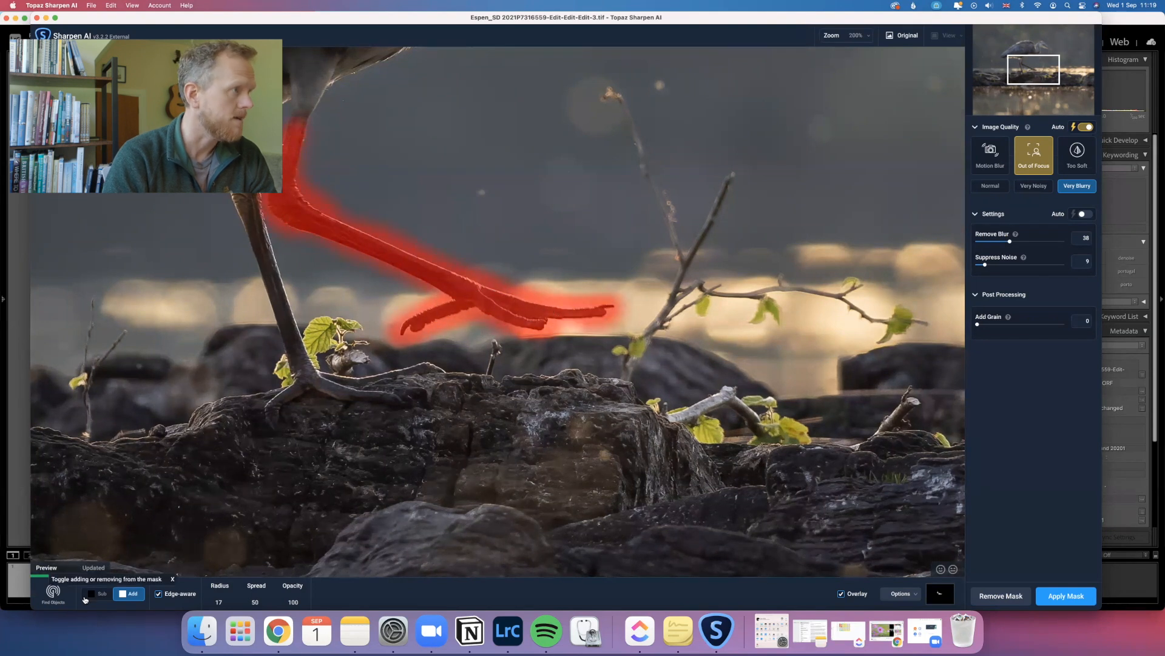
- Erase mask overspill around the leg with the Sub brush, toggling between Sub and Add
click(97, 593)
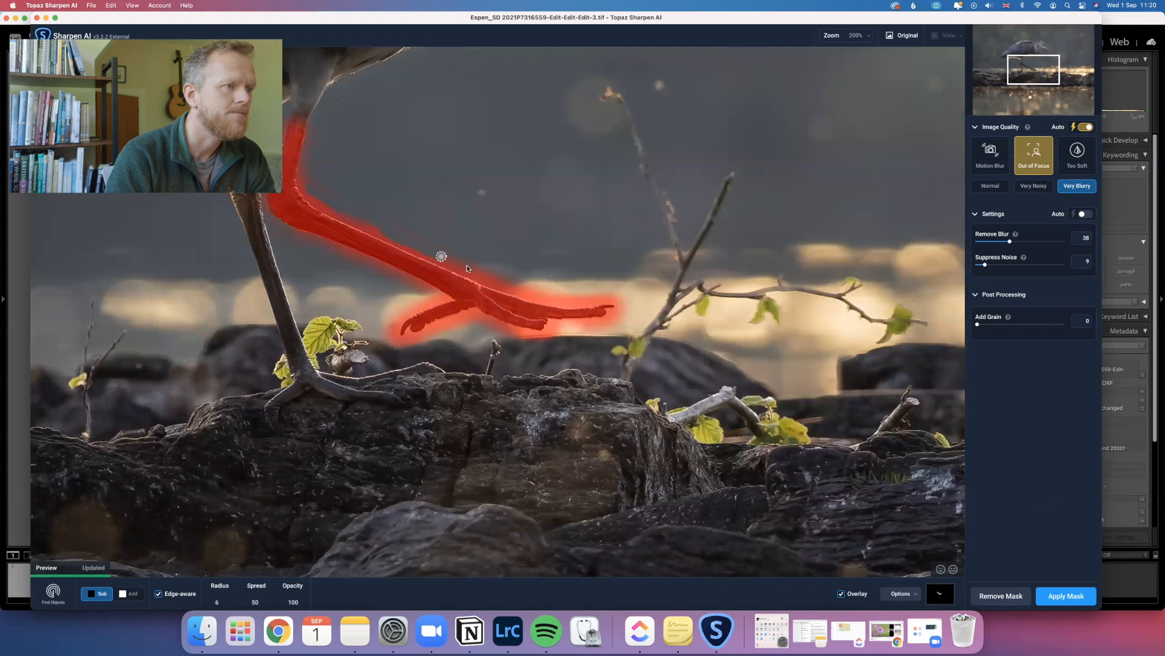
mouse_move(594, 288)
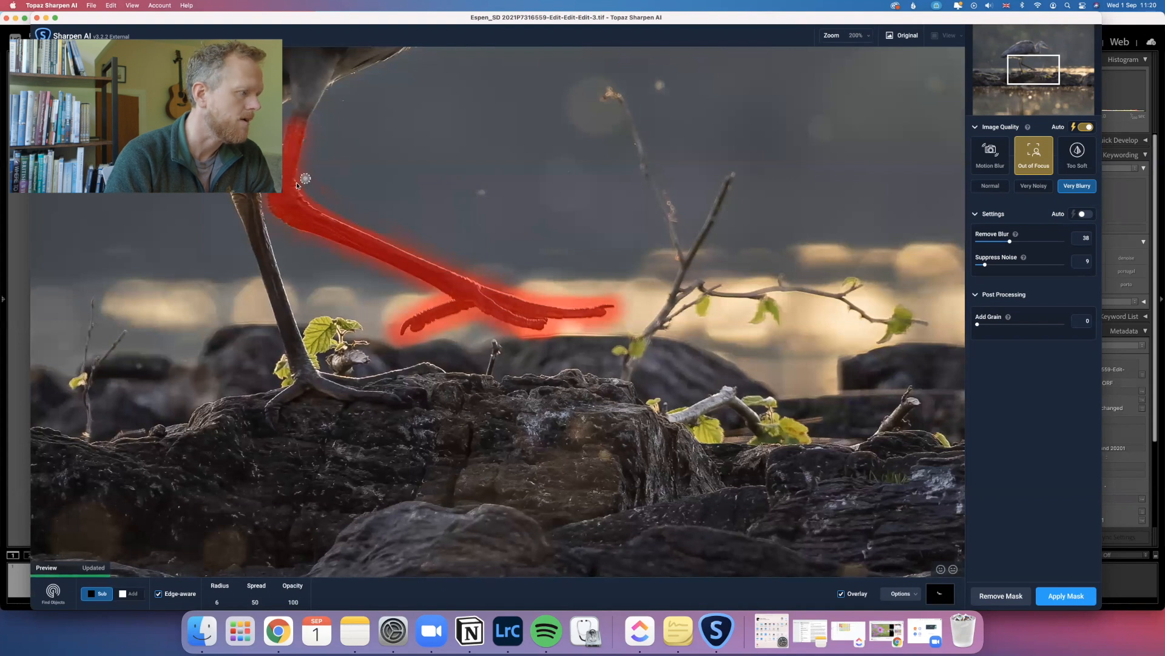
mouse_move(121, 593)
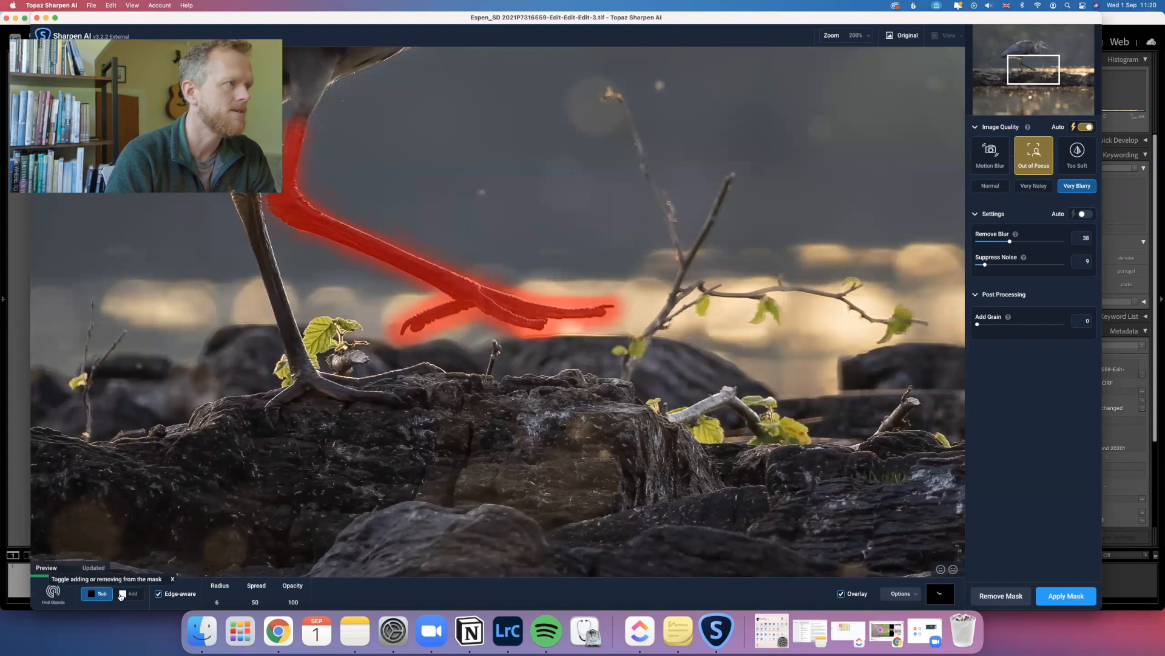
click(133, 593)
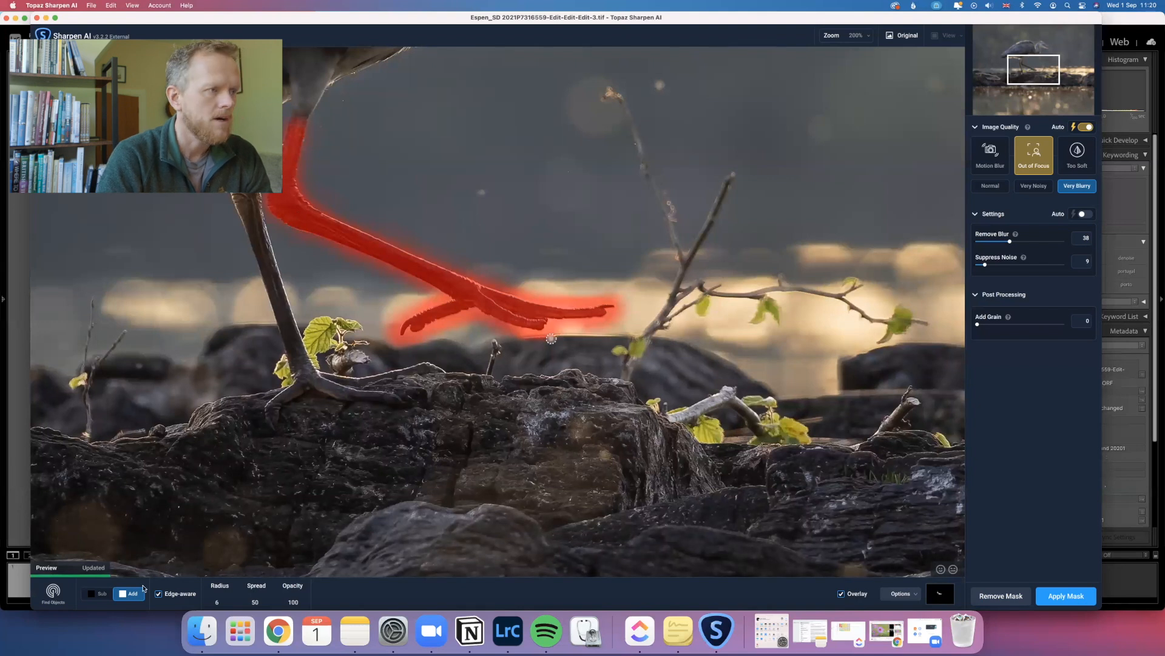
click(96, 593)
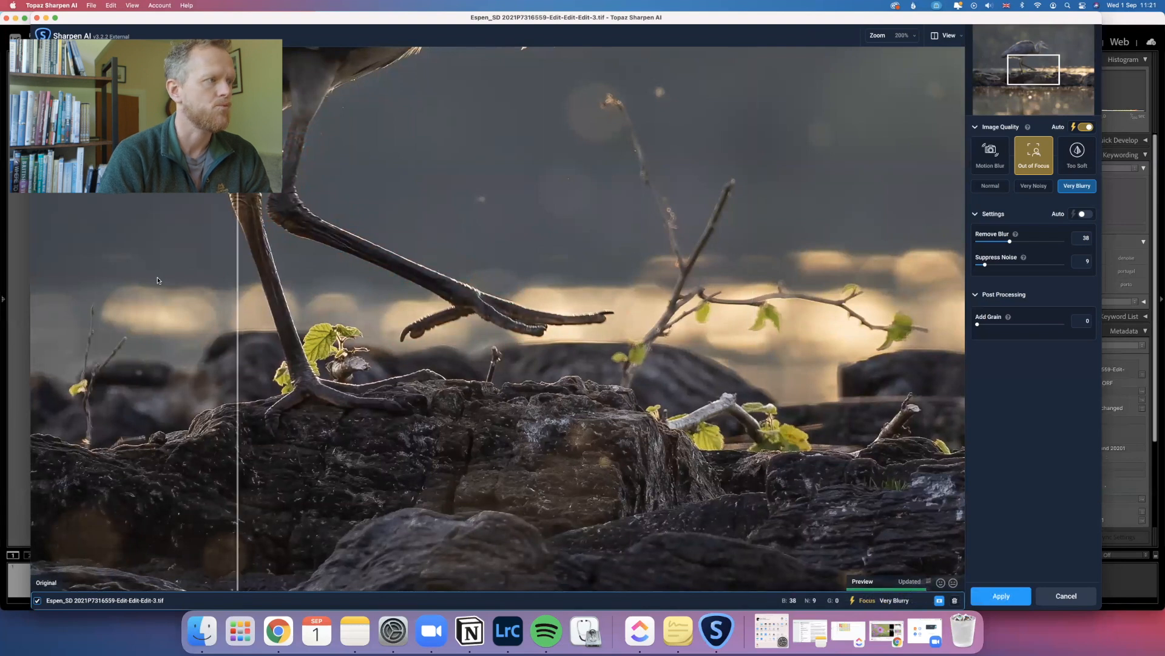
- Move the comparison divider to the centre and set zoom to 100%
drag(234, 285, 645, 285)
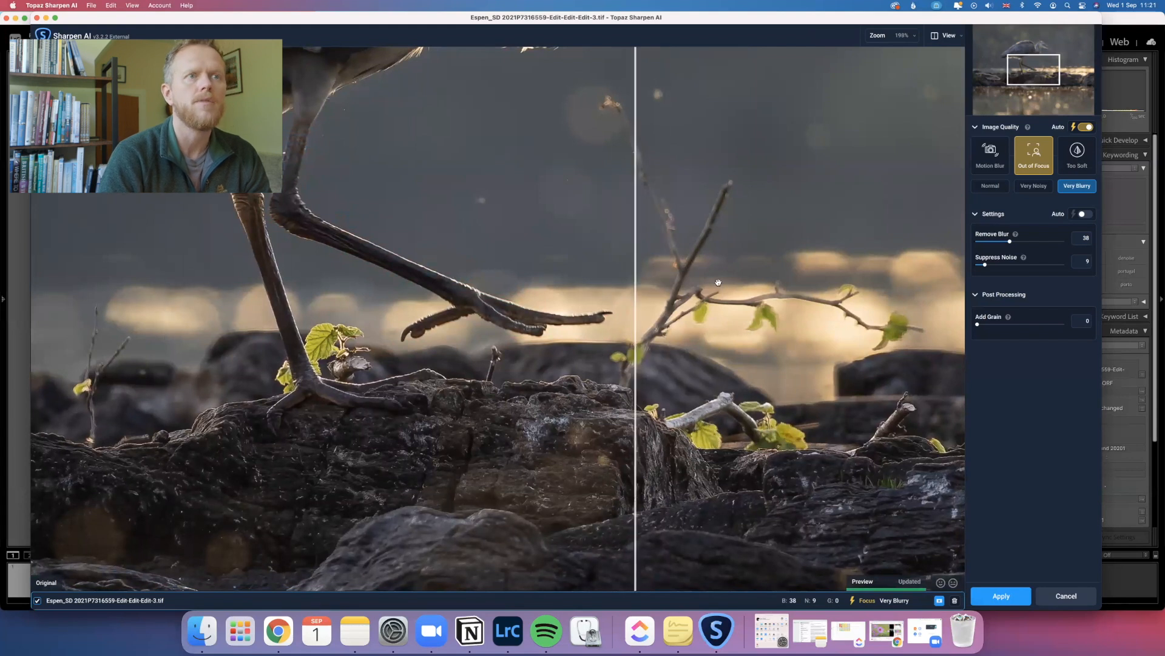
click(890, 35)
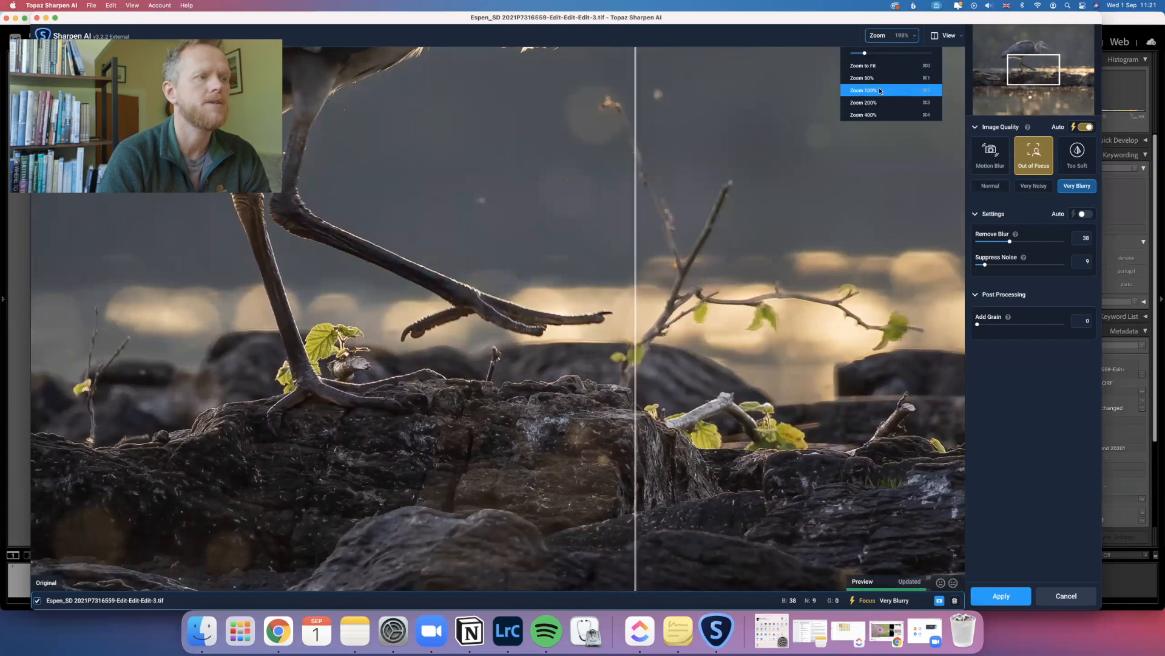
click(862, 90)
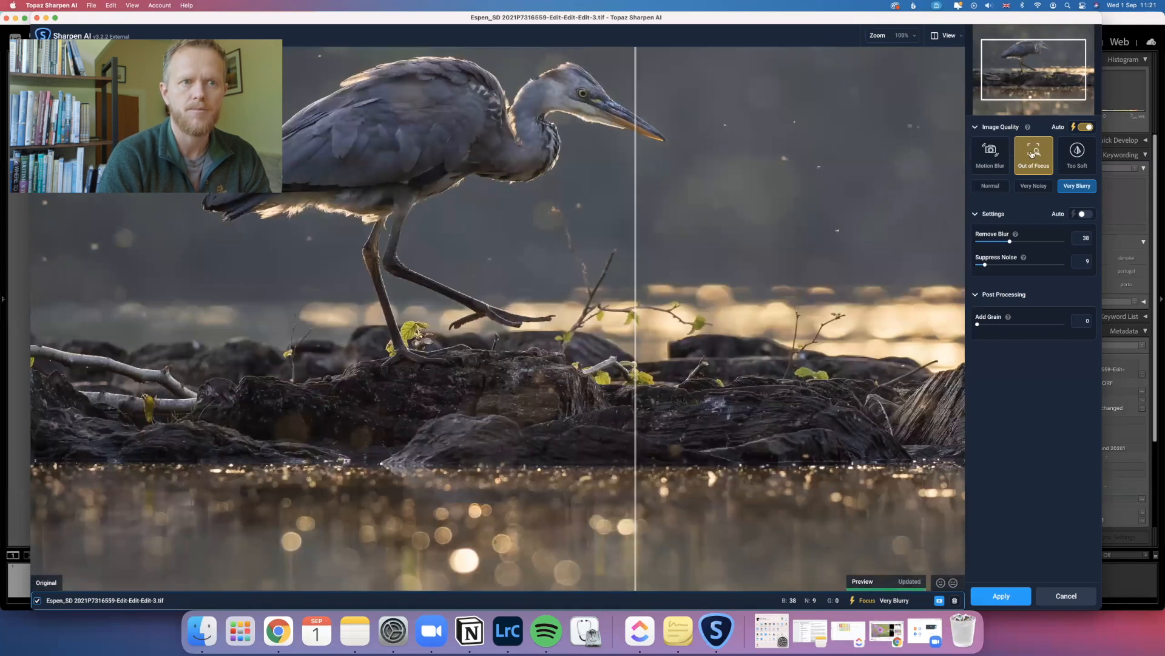
- Reset Out of Focus, pick Very Blurry, then select the Motion Blur model
click(989, 186)
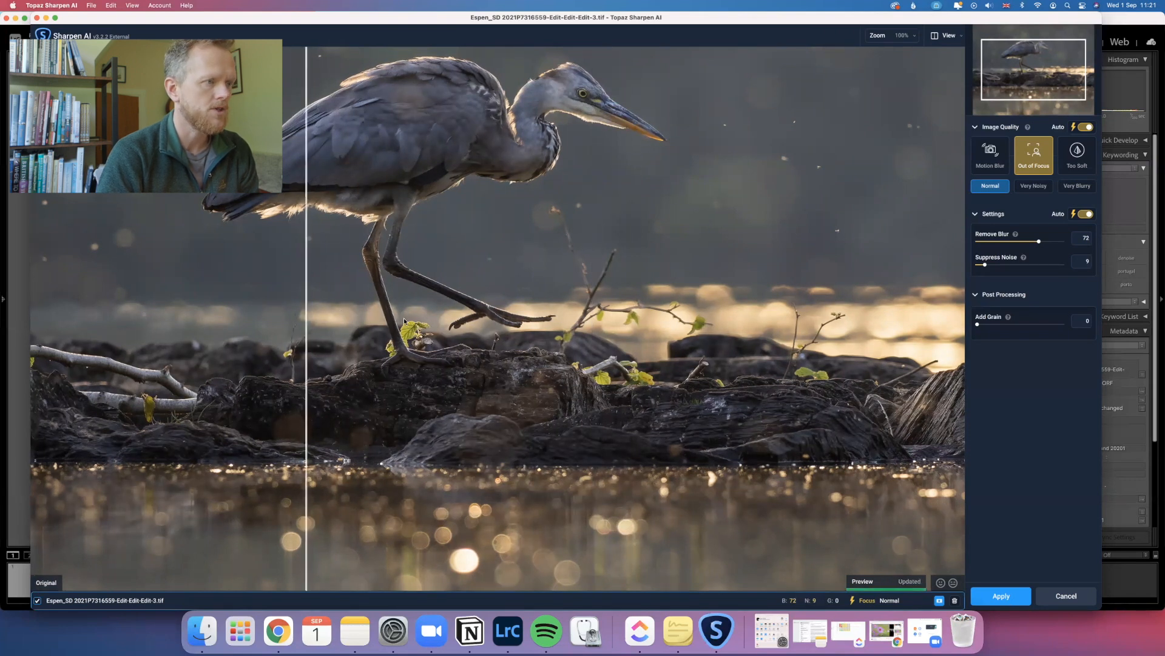
drag(306, 320, 364, 311)
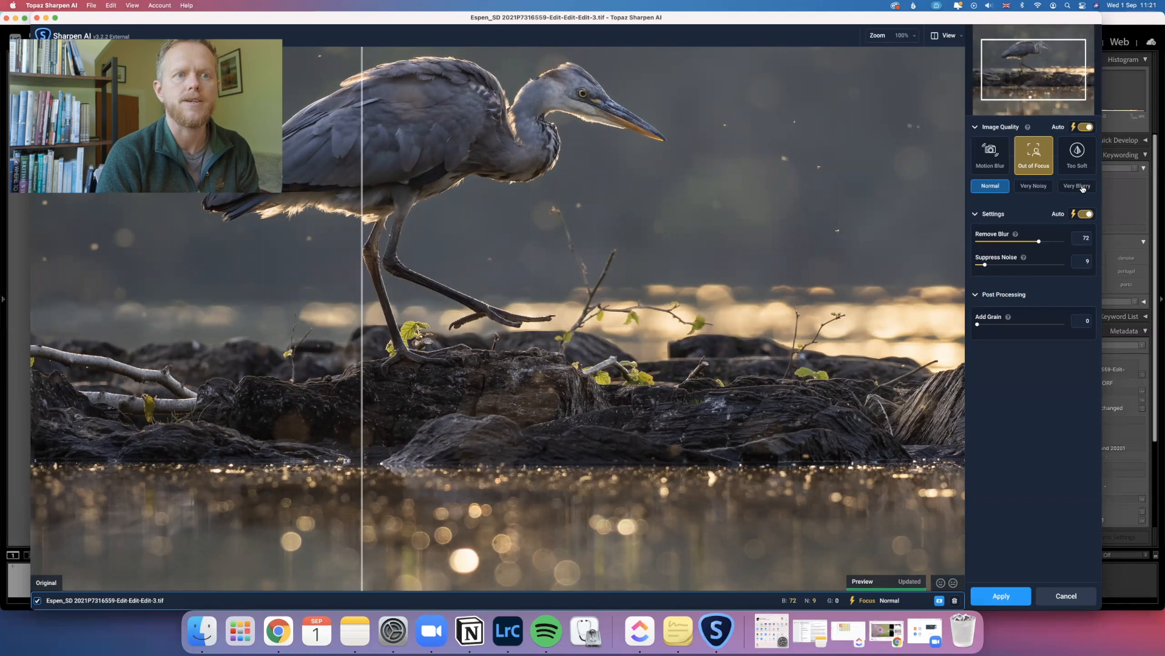
click(1076, 186)
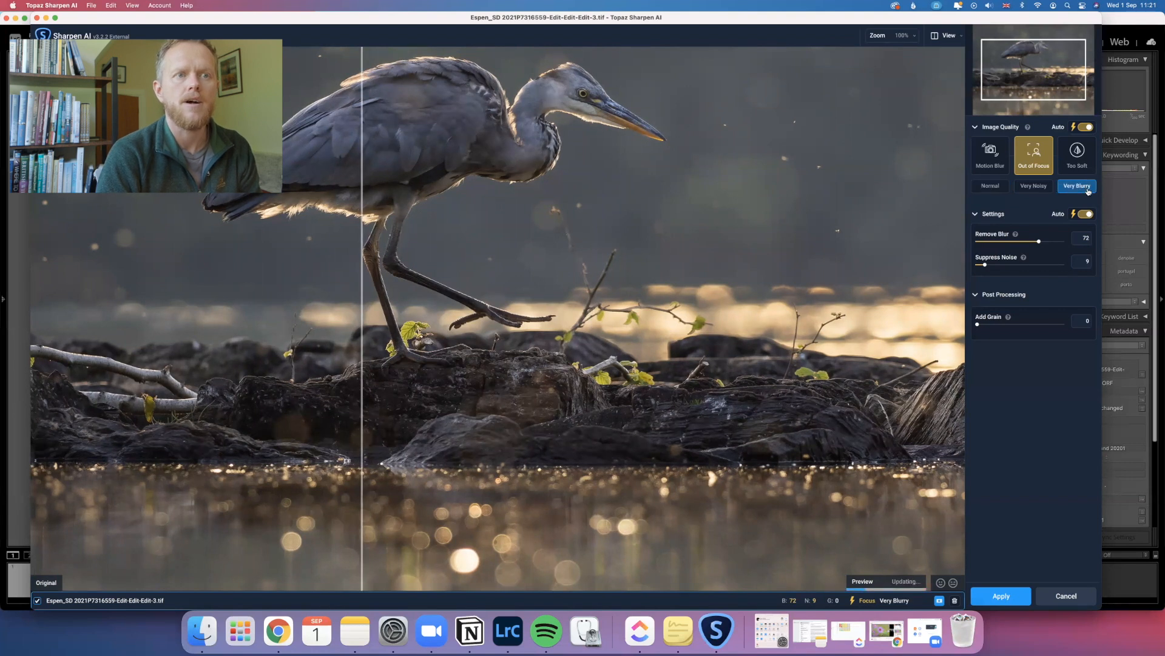
click(990, 154)
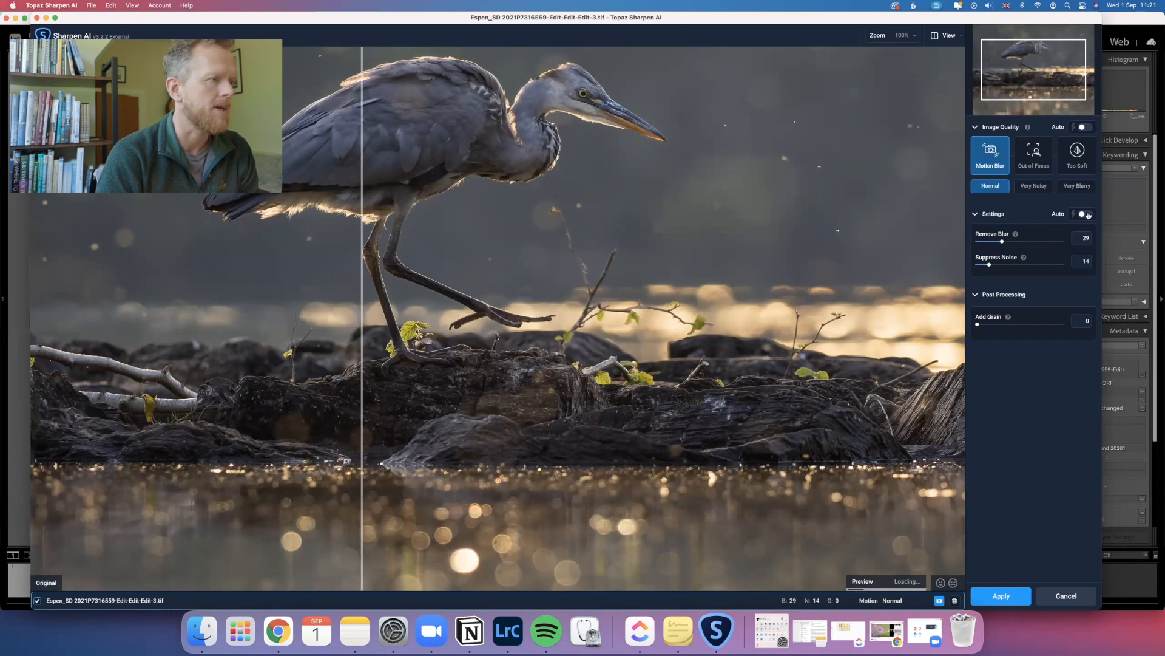
- Enable Auto settings and set Motion Blur to Very Blurry, checking the heron's legs
click(1085, 215)
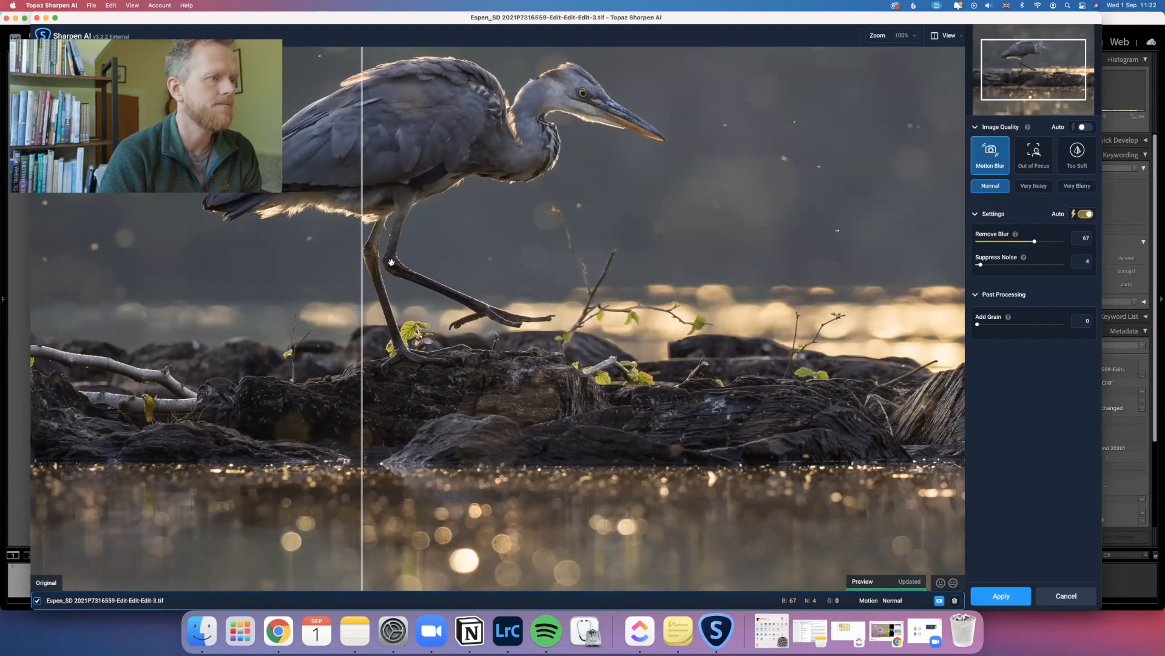
drag(361, 262, 565, 263)
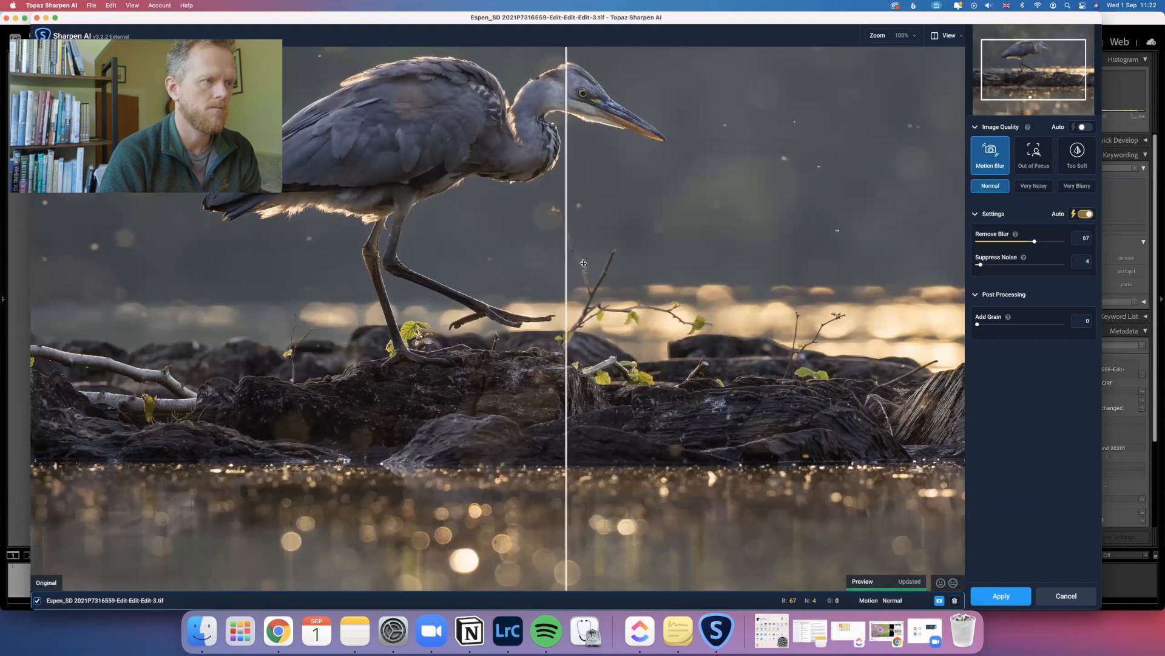
drag(583, 263, 528, 260)
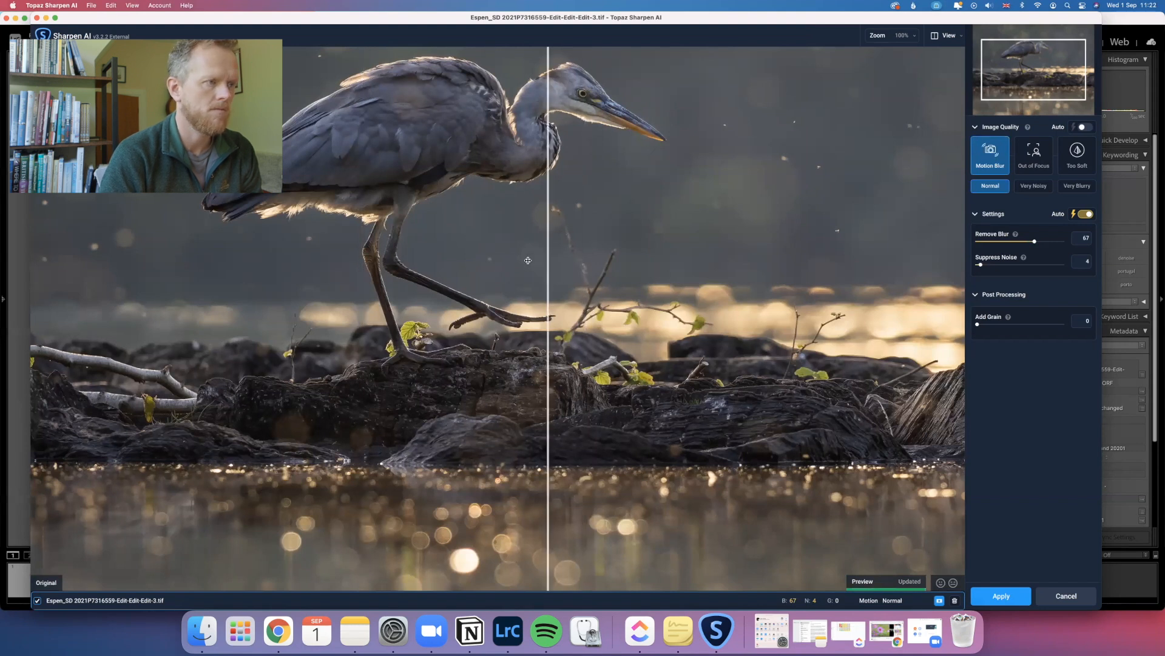
drag(549, 260, 556, 325)
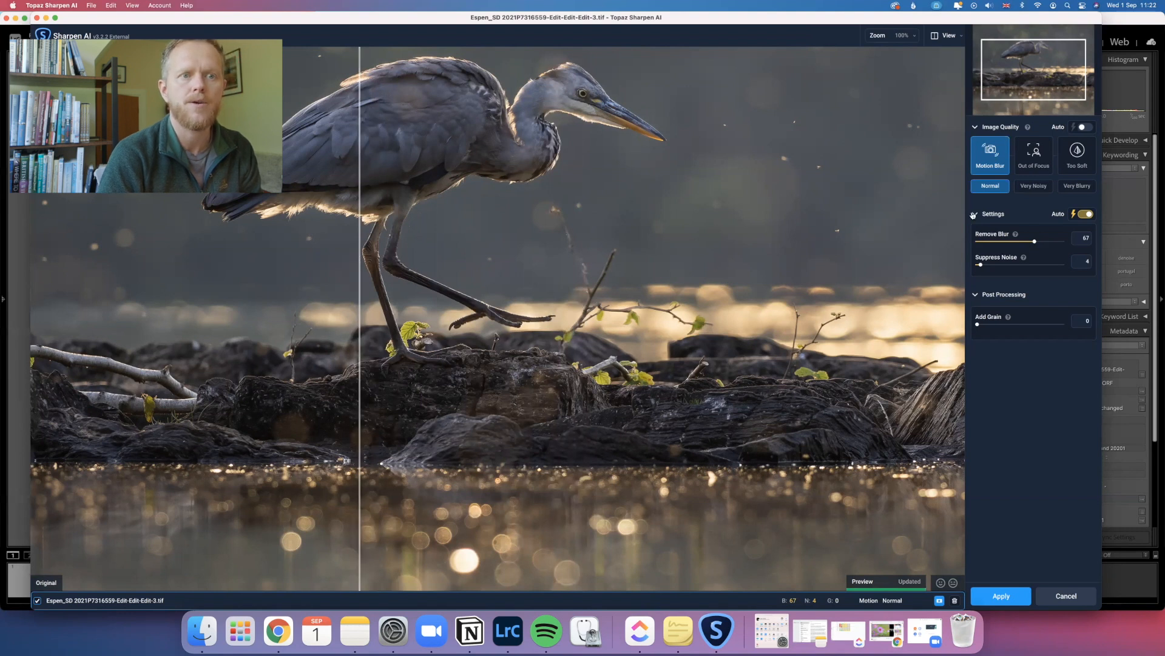
click(1076, 186)
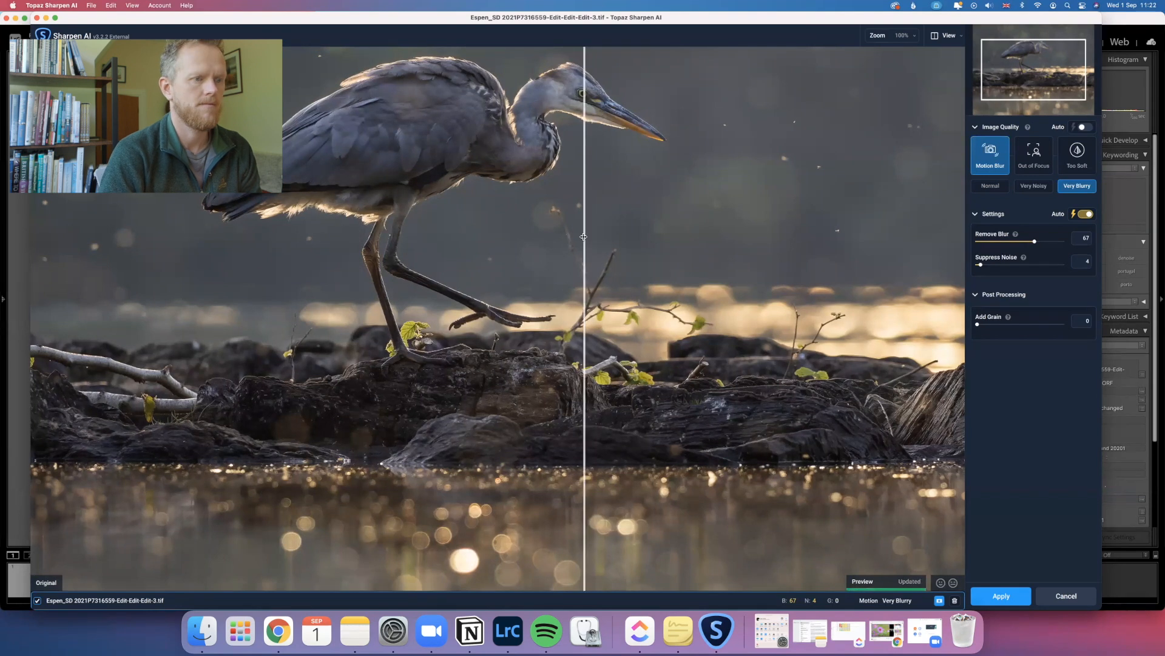
drag(583, 237, 312, 238)
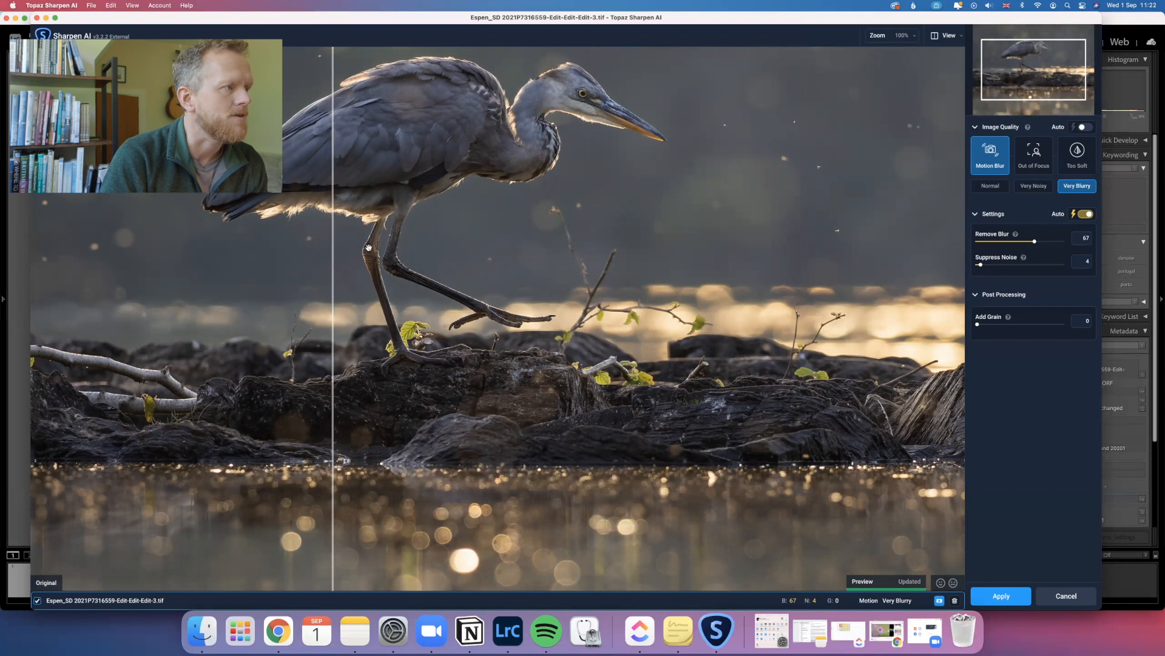
mouse_move(499, 311)
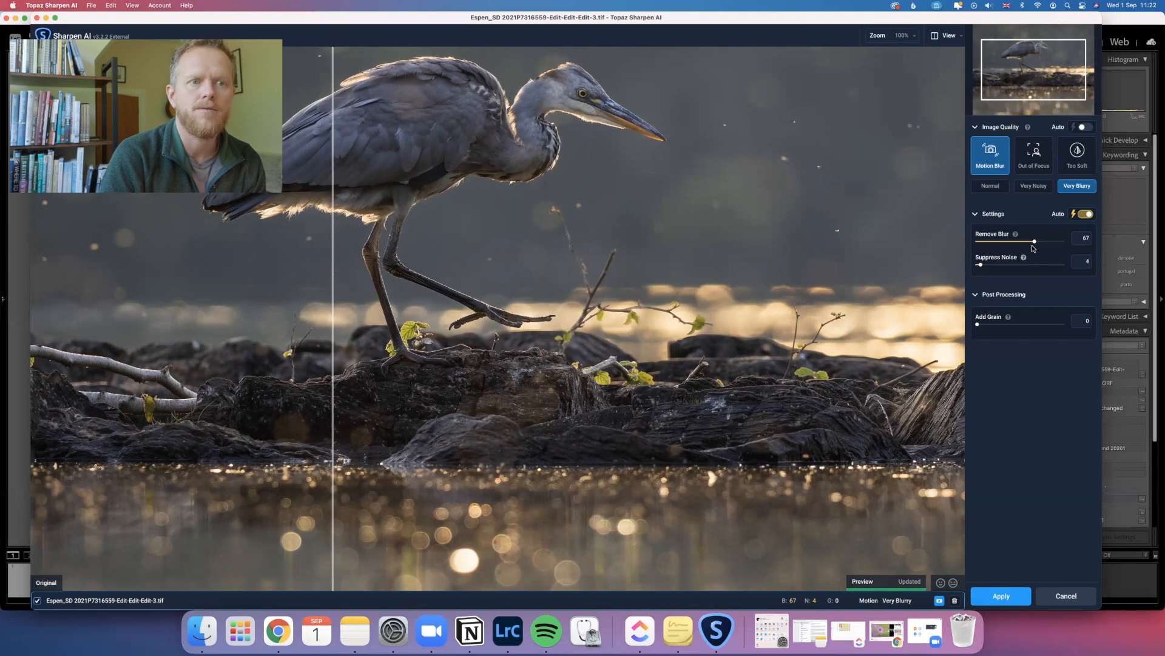
- Lower Remove Blur to 54 and review the result at 50% and 100% zoom
drag(1035, 242, 1025, 242)
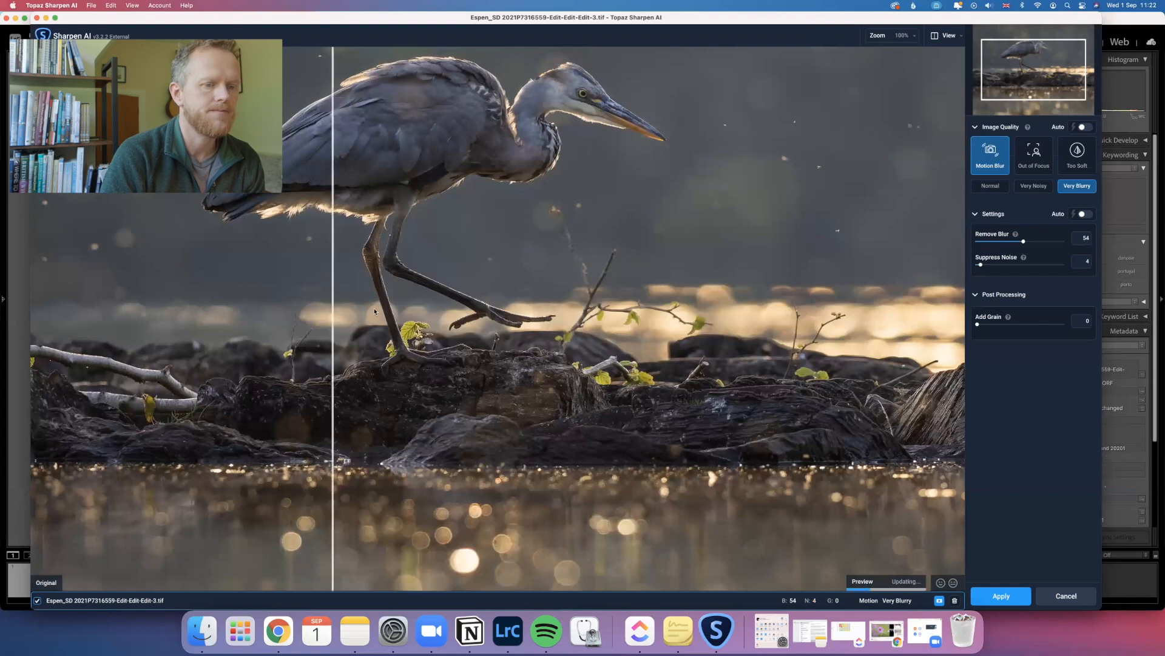
drag(334, 320, 585, 320)
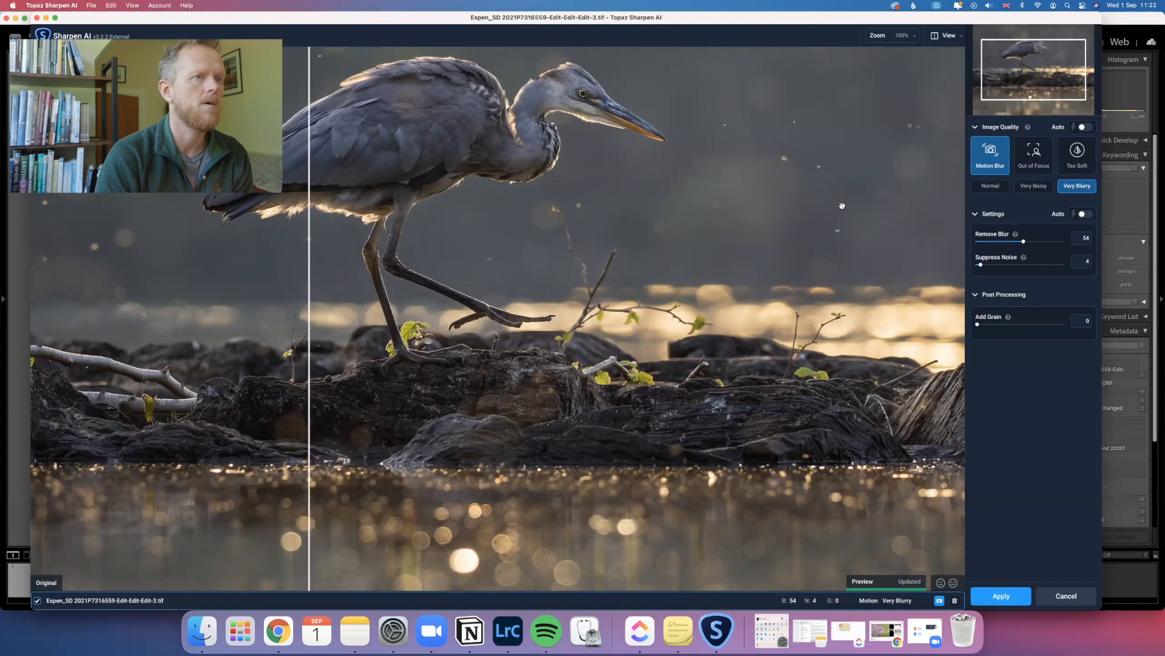
click(891, 35)
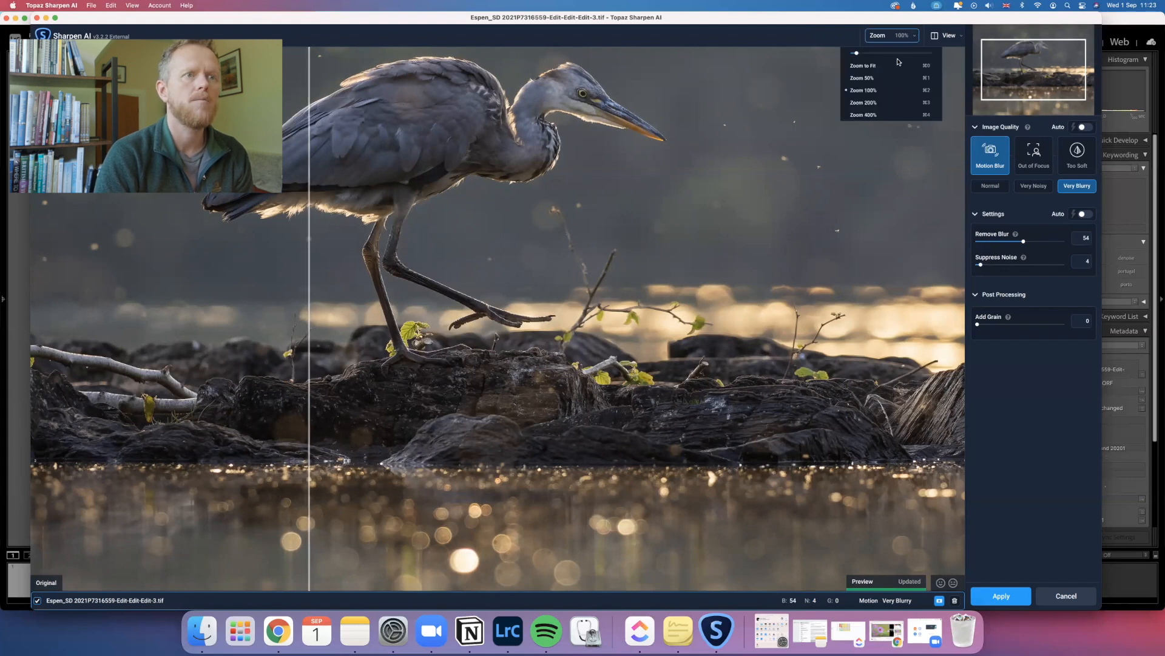
click(862, 77)
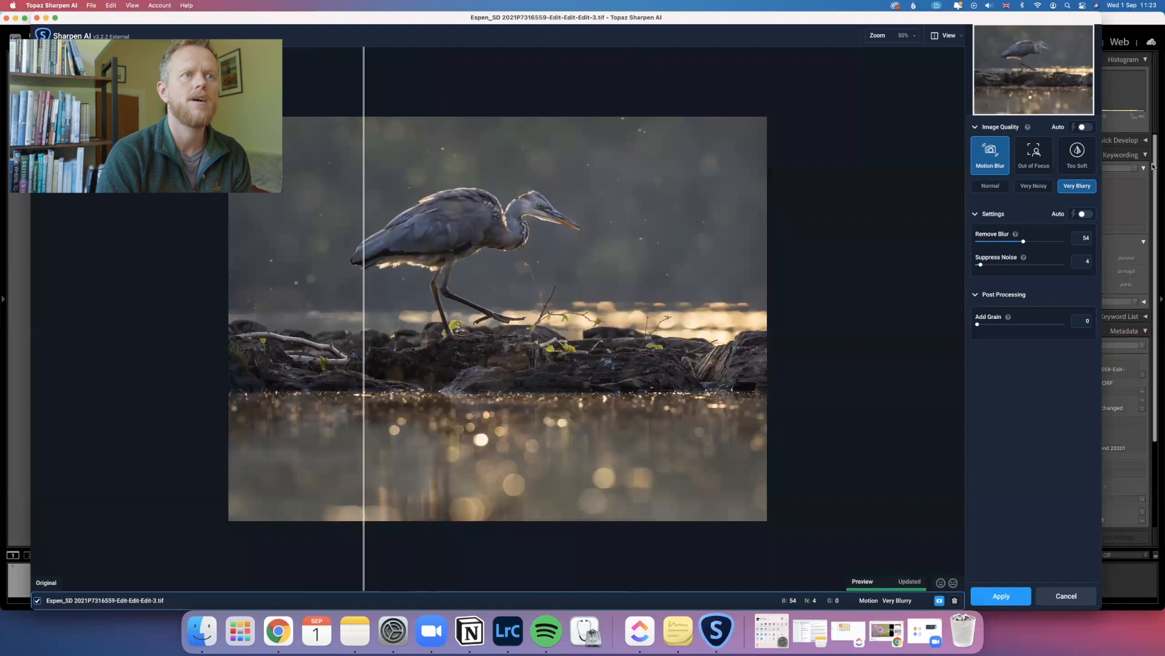
click(891, 36)
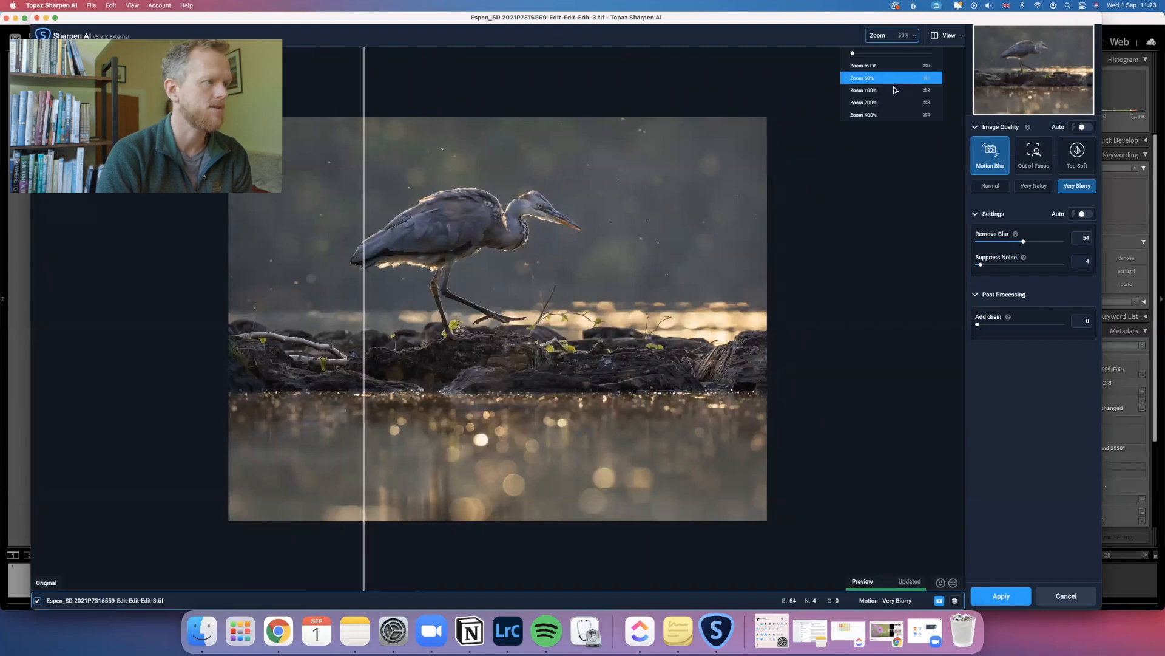
click(863, 89)
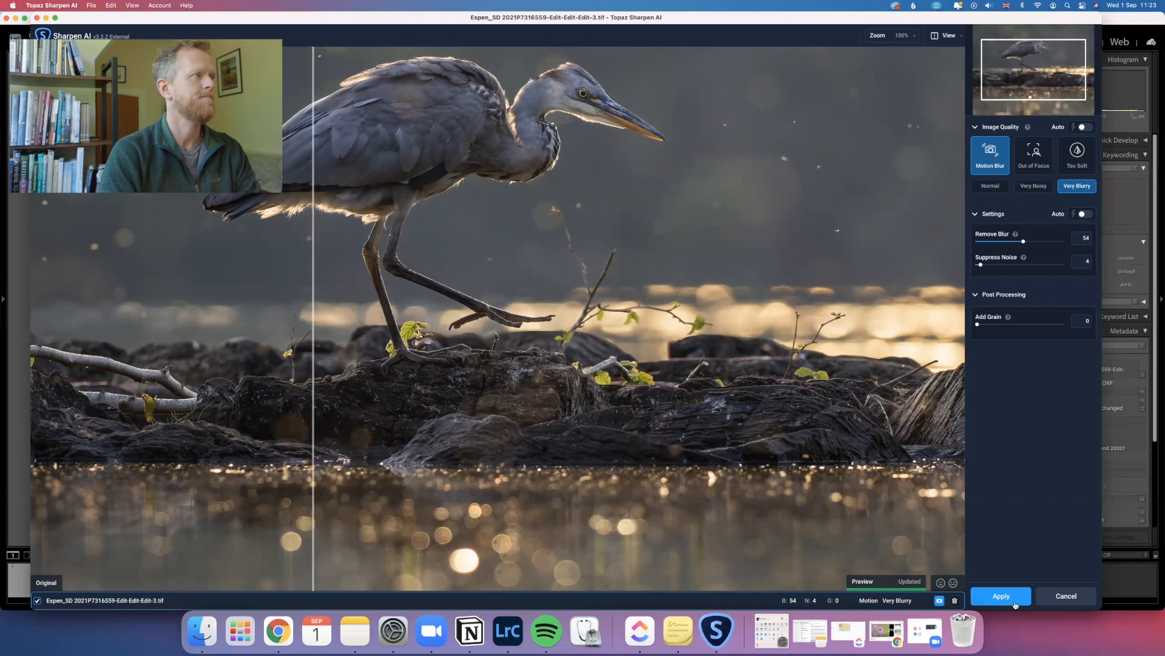
- Apply the masked sharpening so the edited copy returns to Lightroom's Library
click(1000, 596)
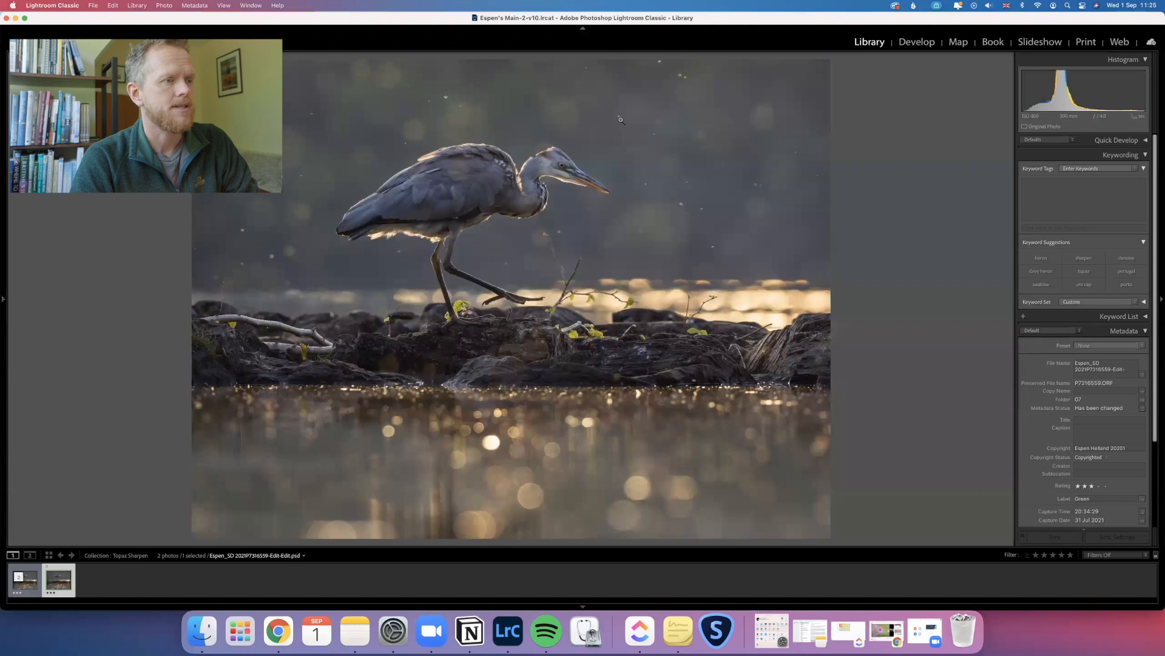
mouse_move(531, 364)
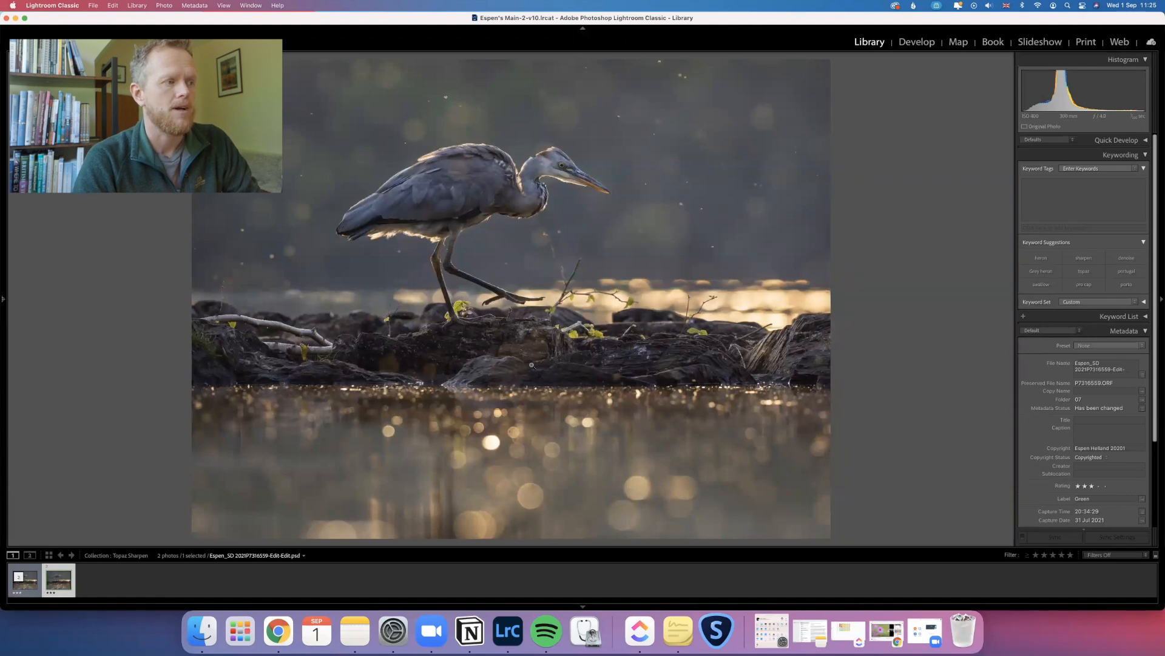